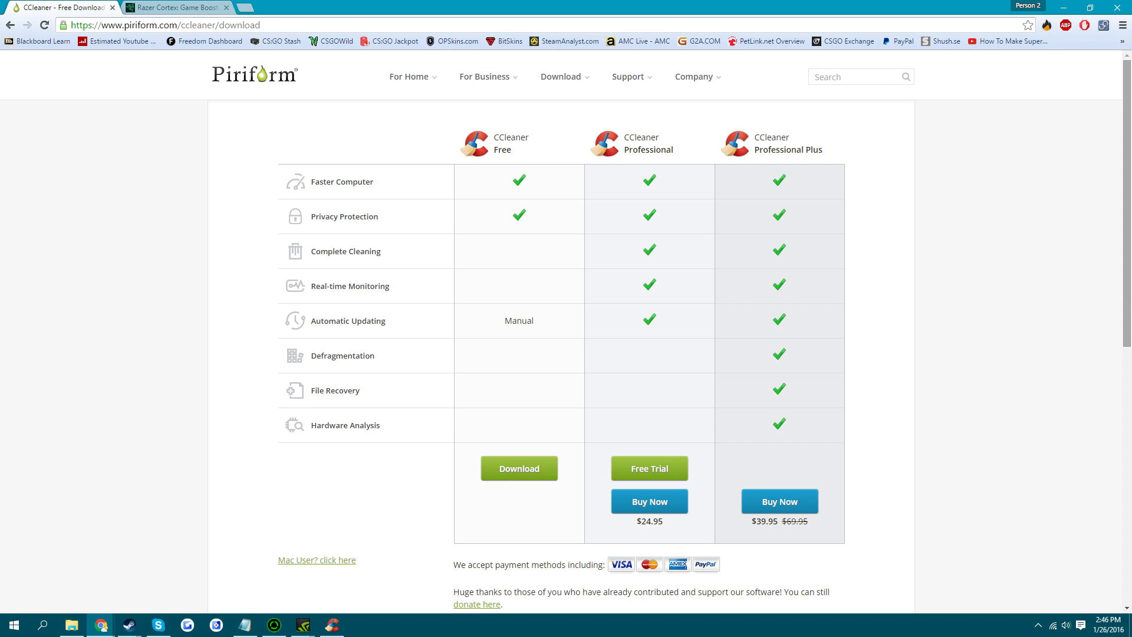
{"action": "mouse_move", "coordinate": [534, 356]}
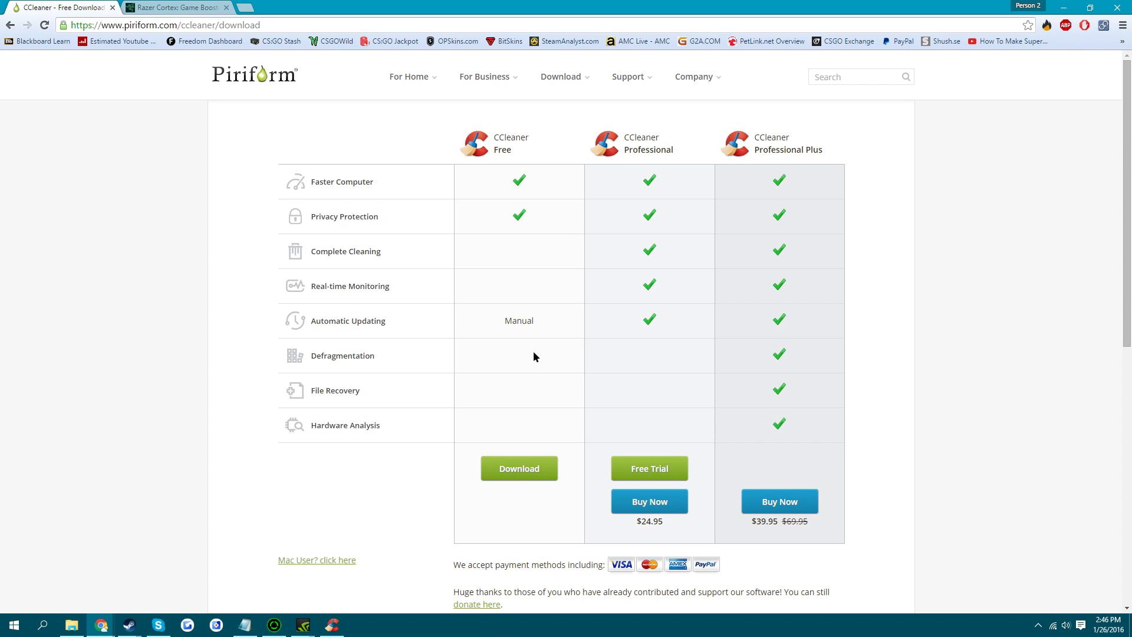
{"action": "mouse_move", "coordinate": [210, 130]}
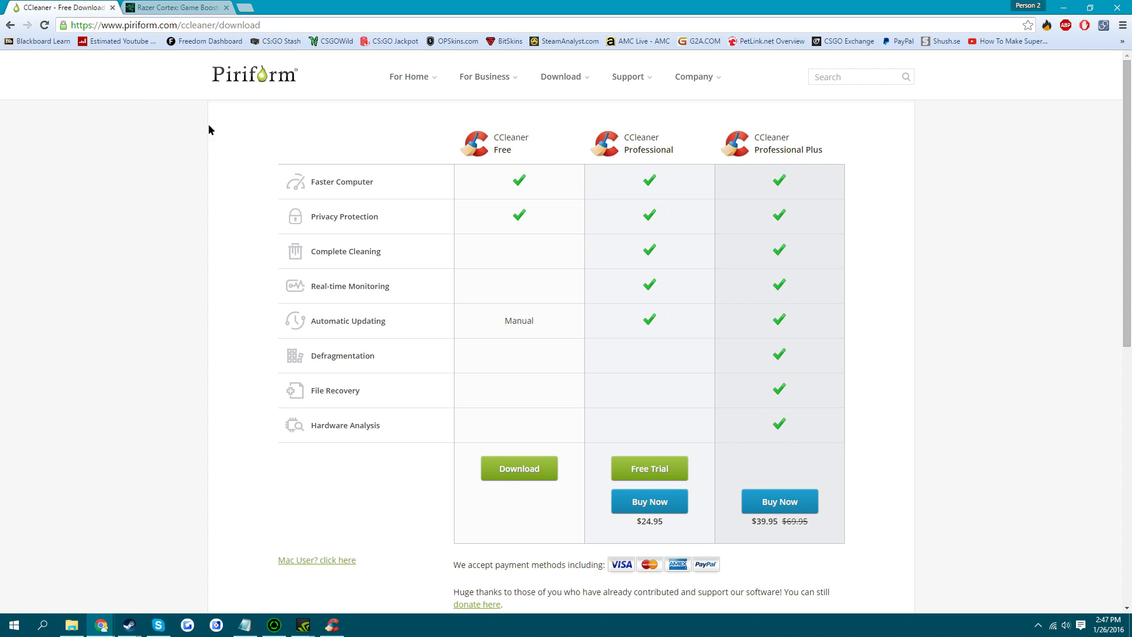
{"action": "mouse_move", "coordinate": [211, 165]}
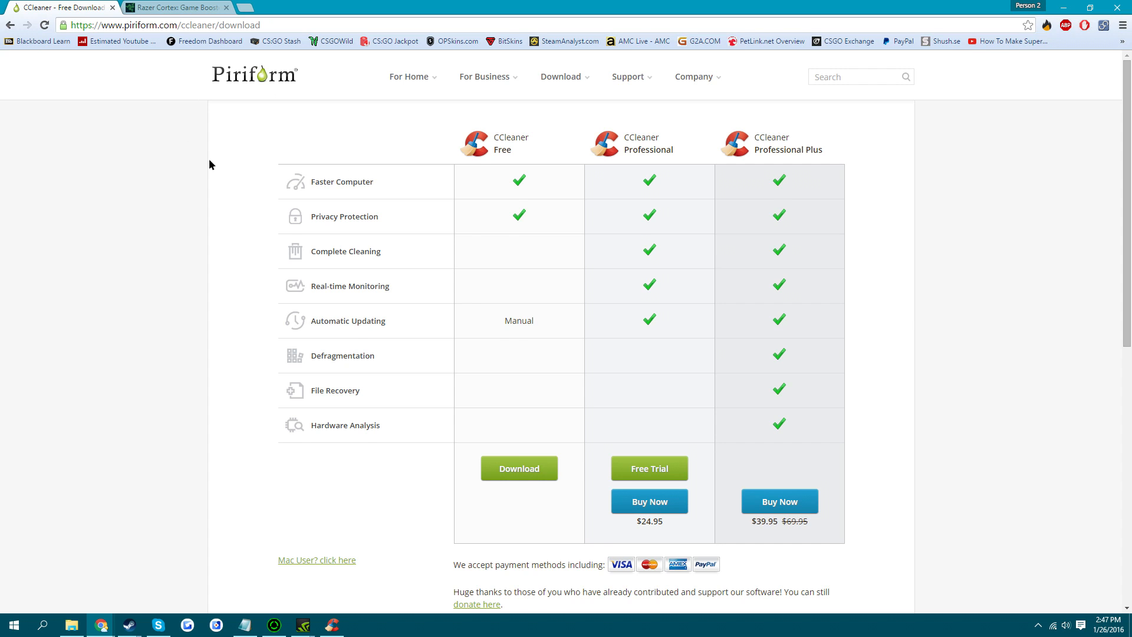
{"action": "mouse_move", "coordinate": [496, 229]}
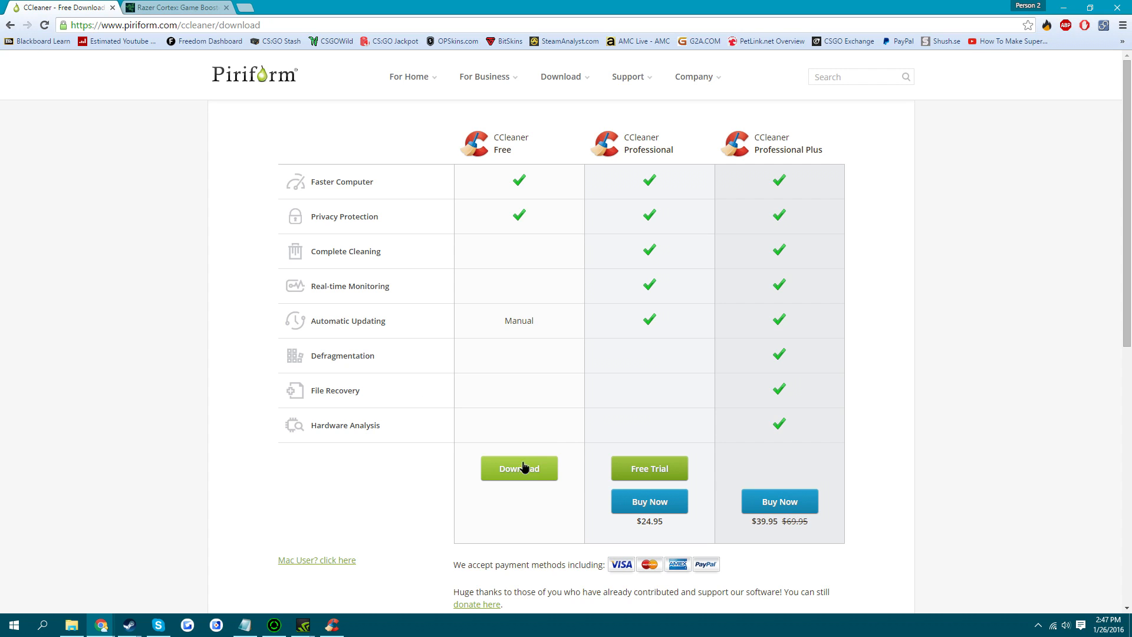
- Run a CCleaner analysis listing about 135.9 MB of junk files without deleting anything
{"action": "left_click", "coordinate": [331, 625]}
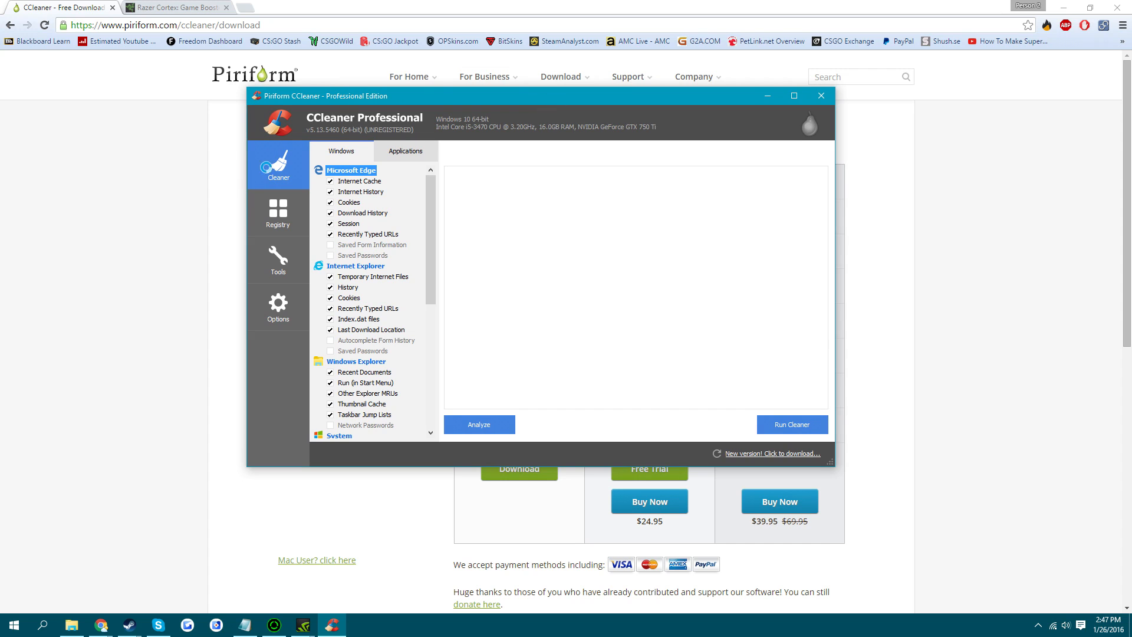
{"action": "scroll", "scroll_direction": "down", "scroll_amount": 3}
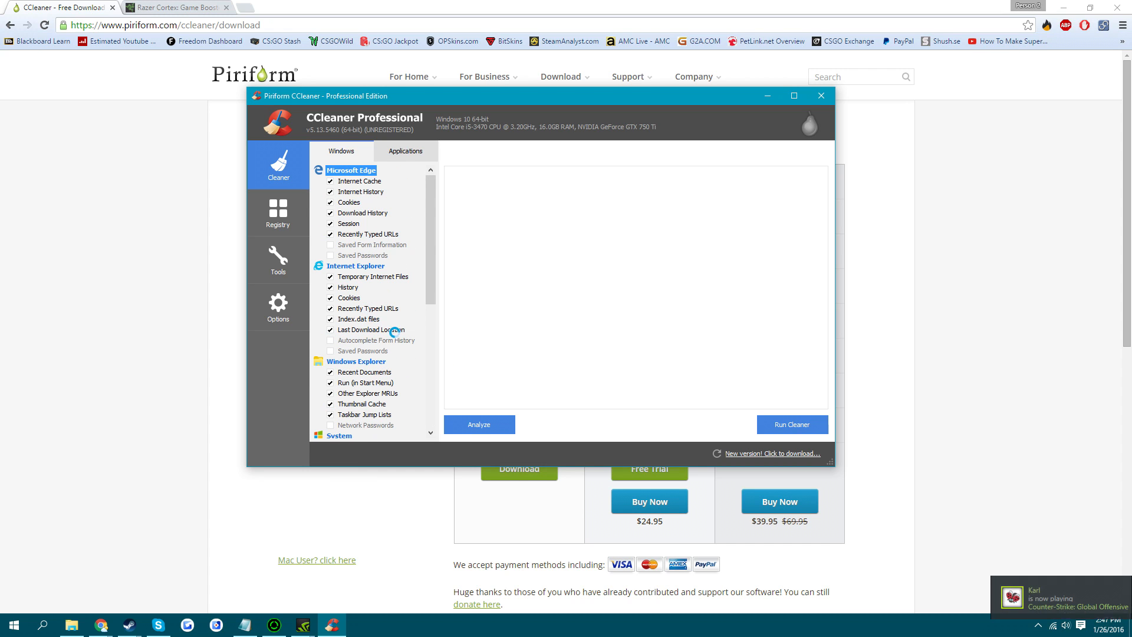
{"action": "left_click", "coordinate": [478, 423]}
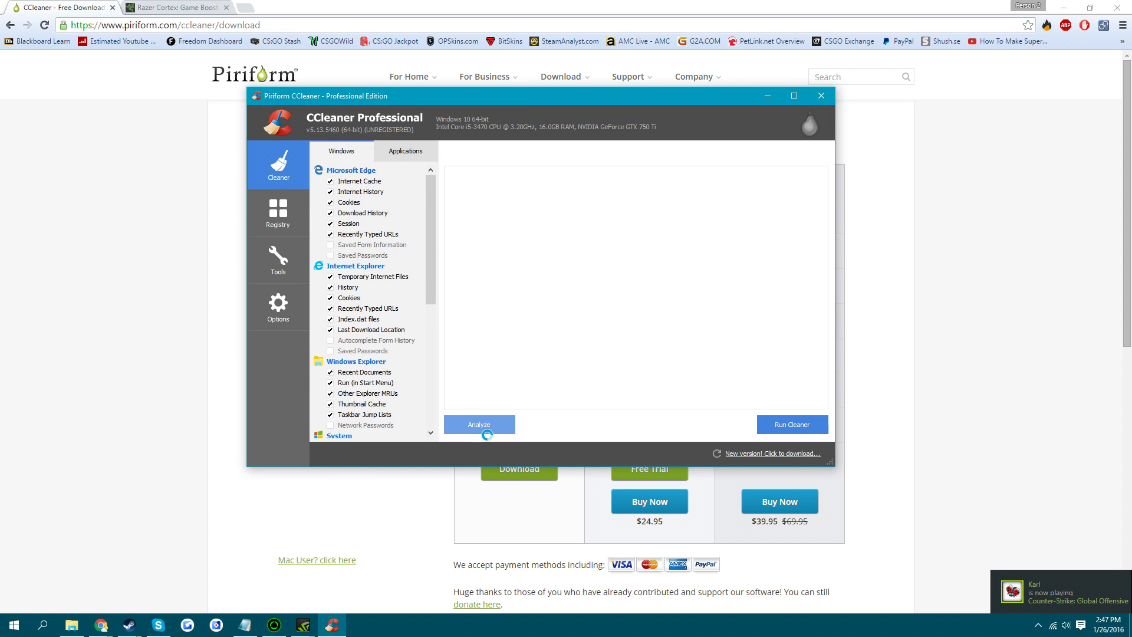
{"action": "left_click", "coordinate": [478, 423]}
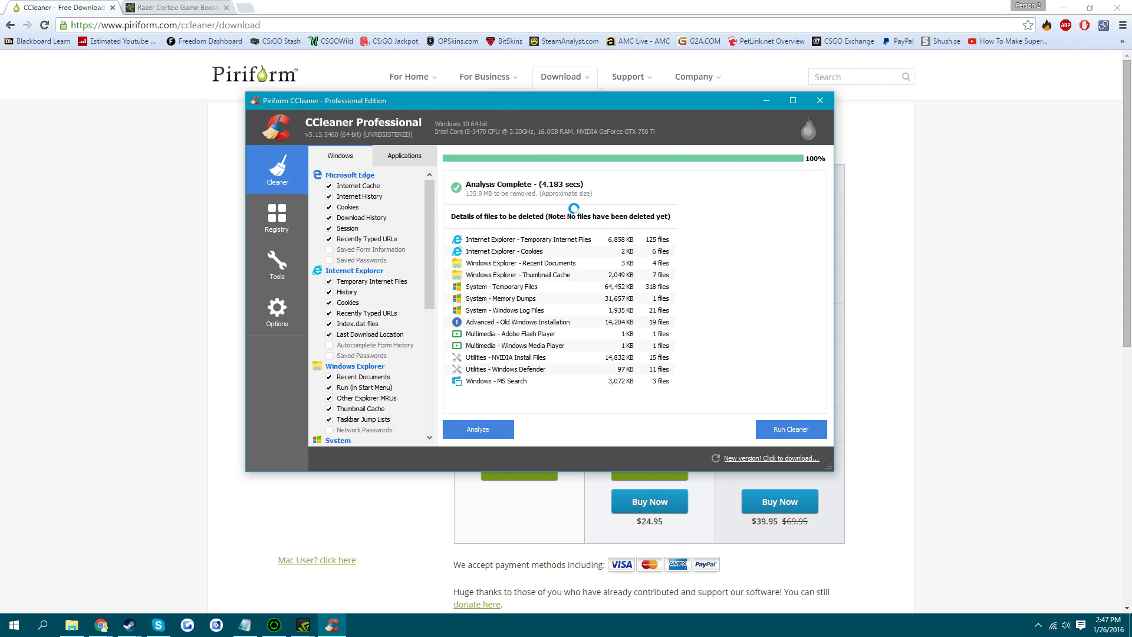
- Run the cleaner and confirm, removing about 126.0 MB of junk files
{"action": "left_click", "coordinate": [790, 430]}
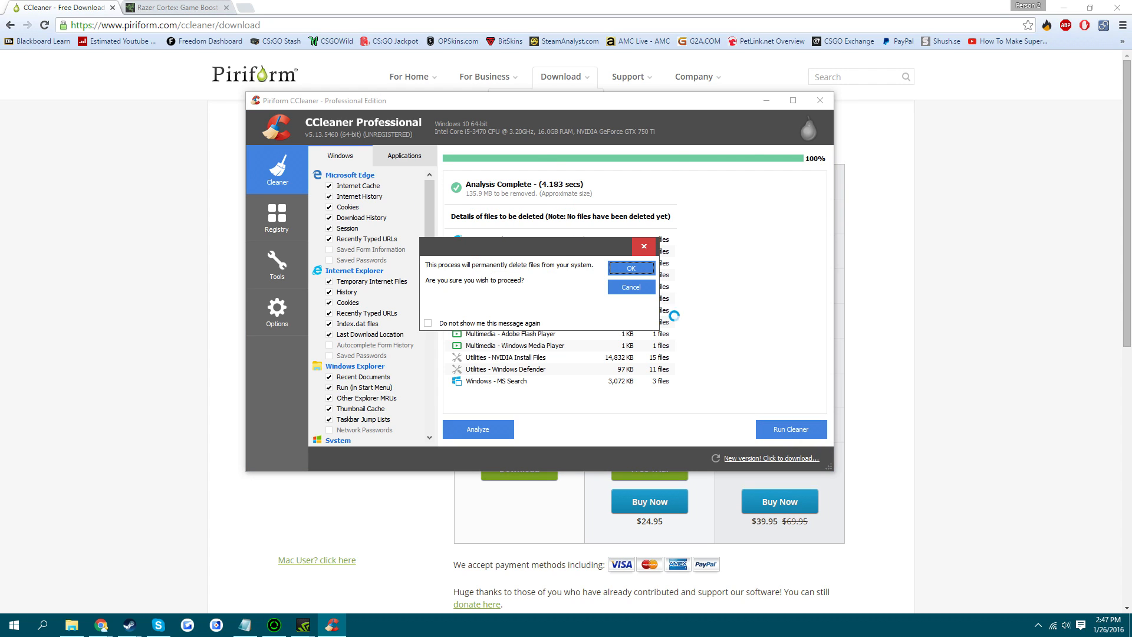
{"action": "left_click", "coordinate": [628, 268]}
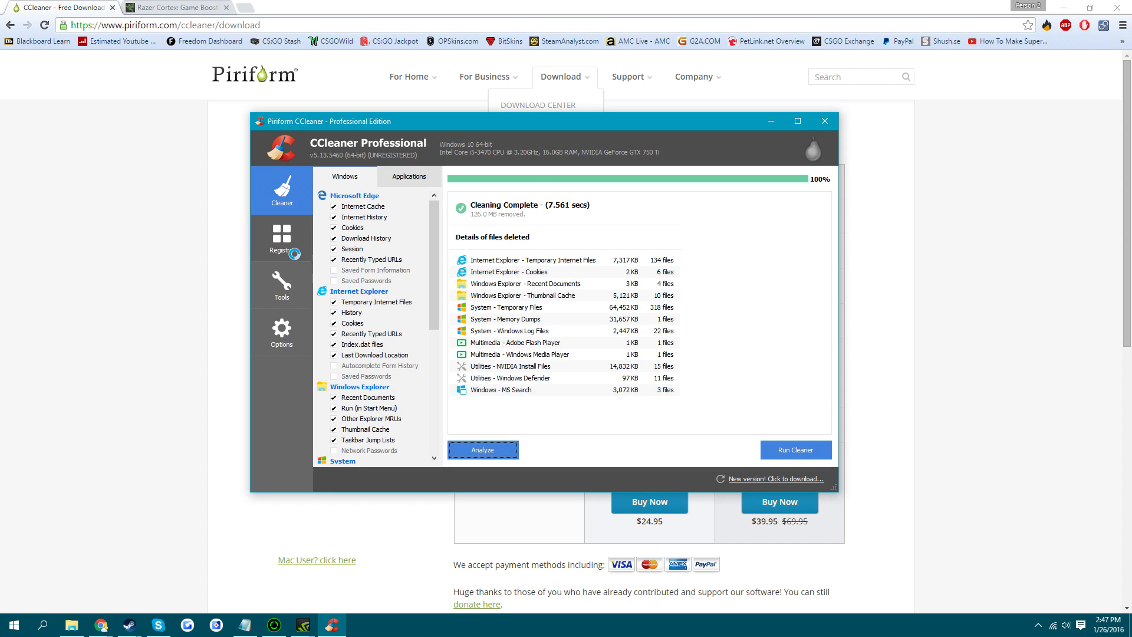
- Scan the registry and fix the invalid default icon entry with a backup, leaving no issues found
{"action": "left_click", "coordinate": [282, 237]}
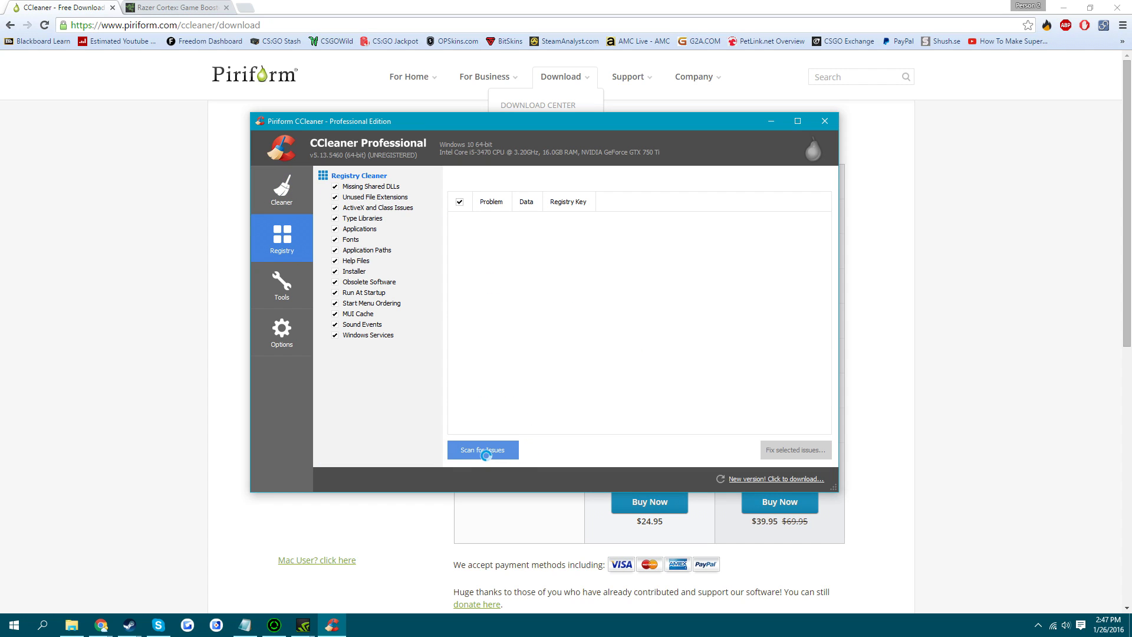
{"action": "left_click", "coordinate": [482, 449]}
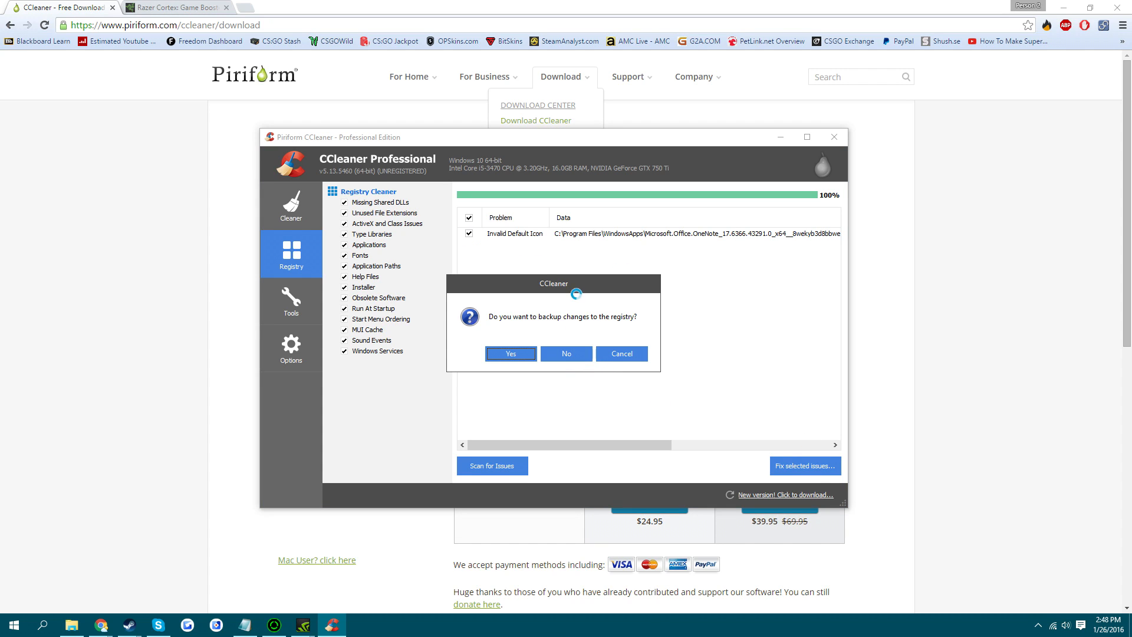
{"action": "left_click", "coordinate": [509, 353]}
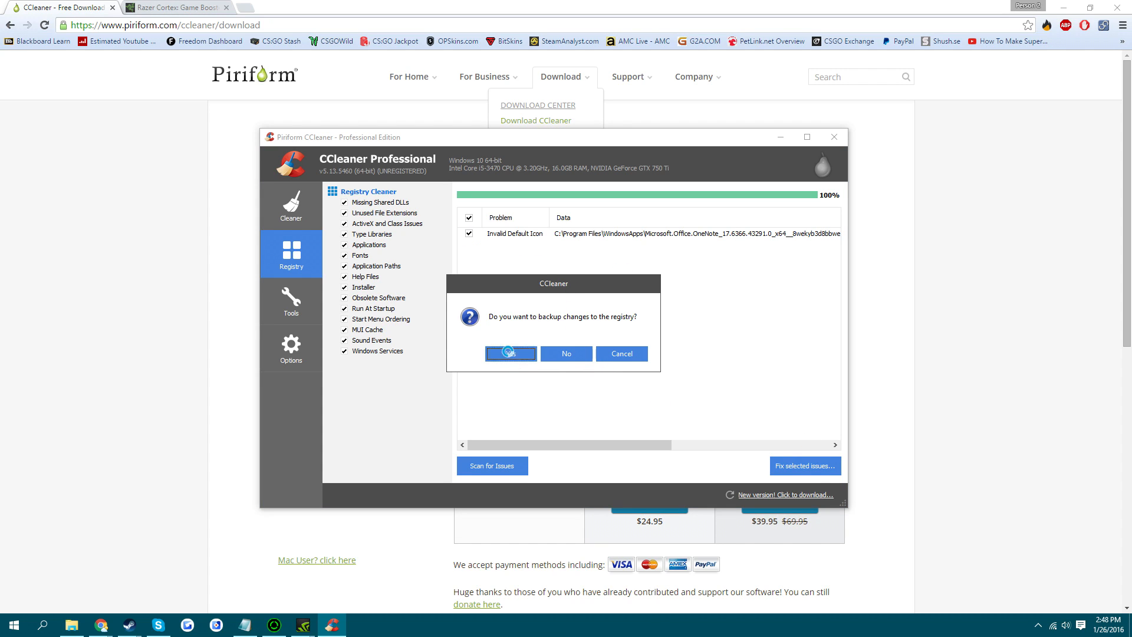
{"action": "left_click", "coordinate": [509, 352]}
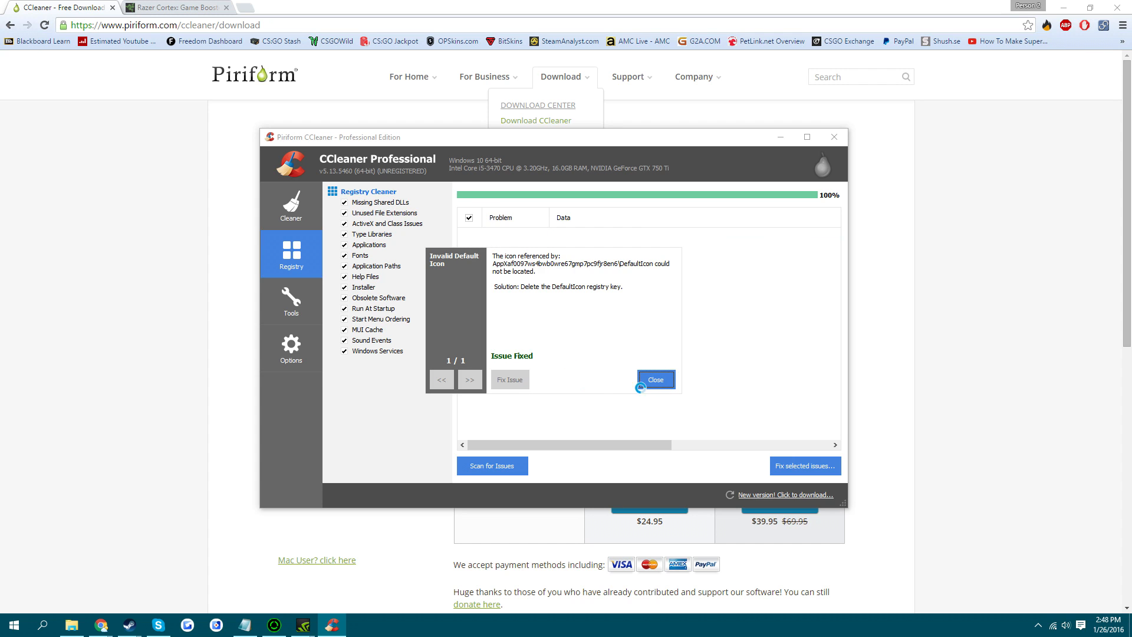
{"action": "left_click", "coordinate": [655, 379]}
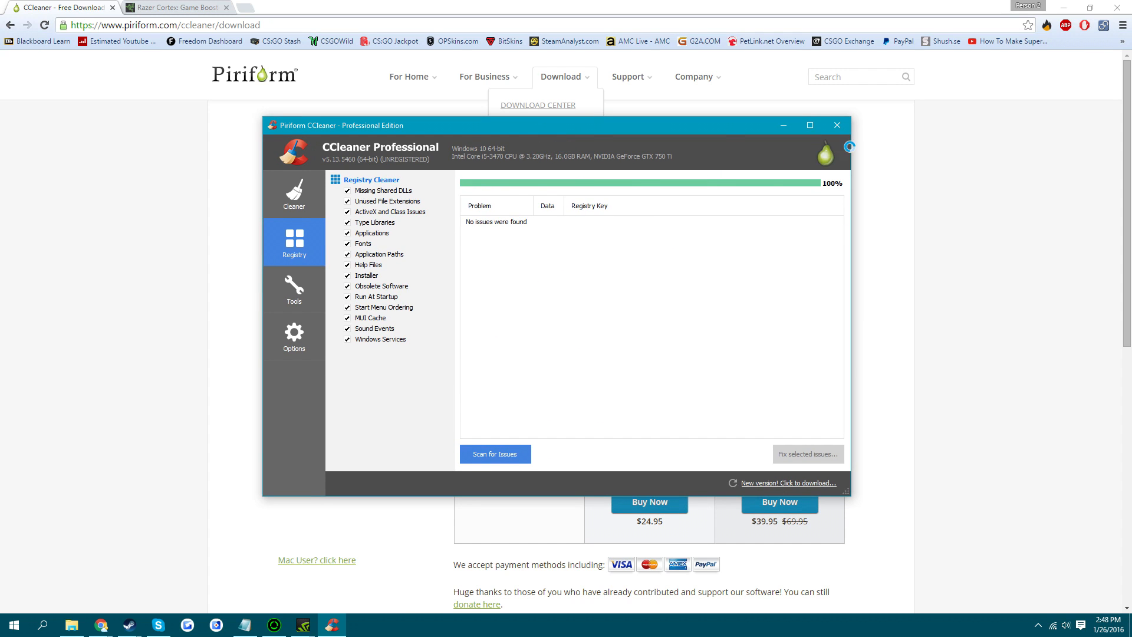
- Switch to the Razer Cortex: Game Booster page in the browser
{"action": "left_click", "coordinate": [174, 7]}
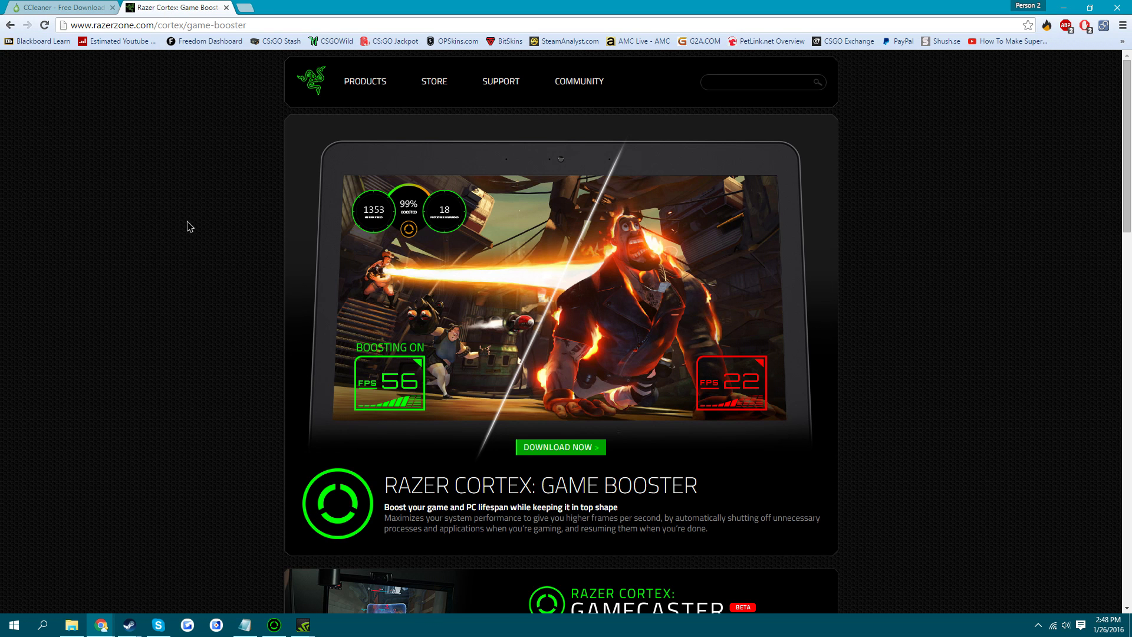
{"action": "mouse_move", "coordinate": [259, 137]}
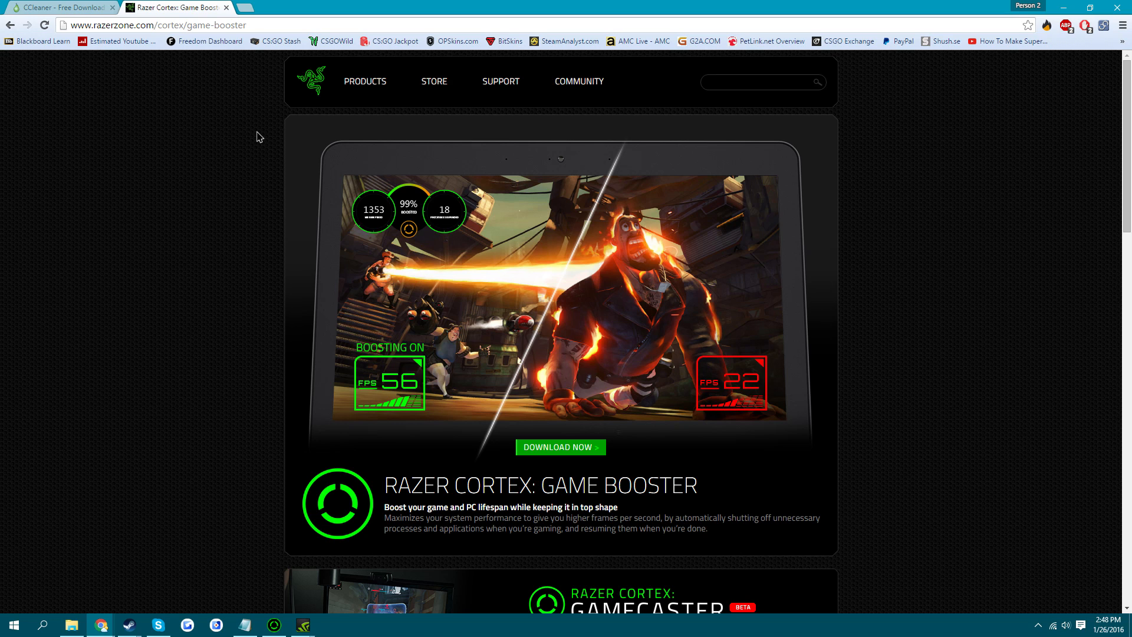
{"action": "mouse_move", "coordinate": [559, 208]}
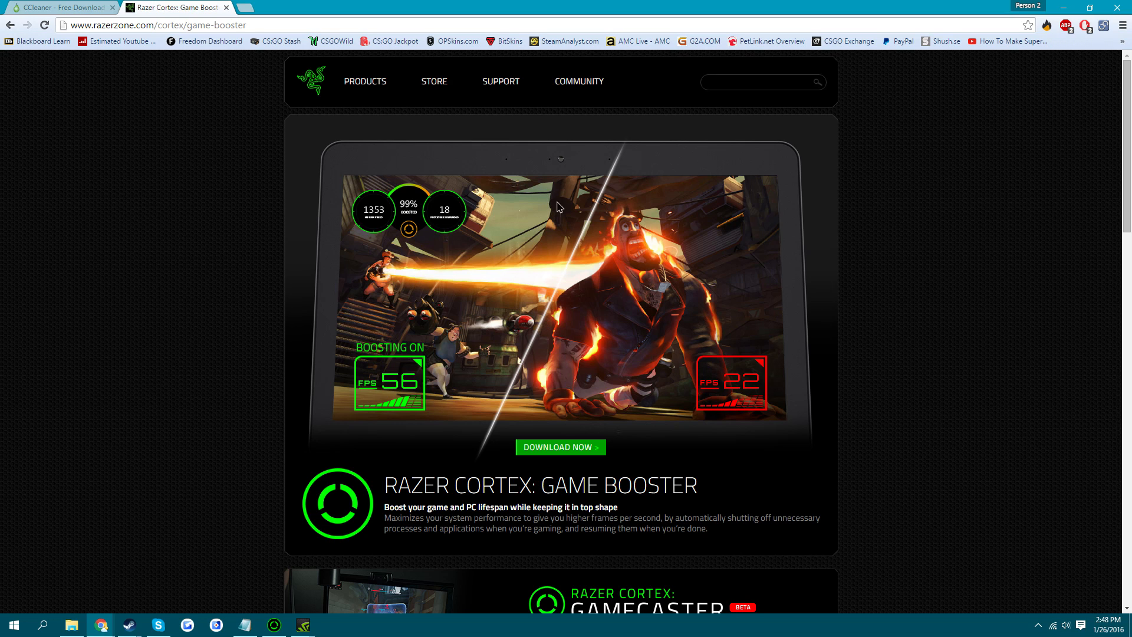
{"action": "mouse_move", "coordinate": [419, 371]}
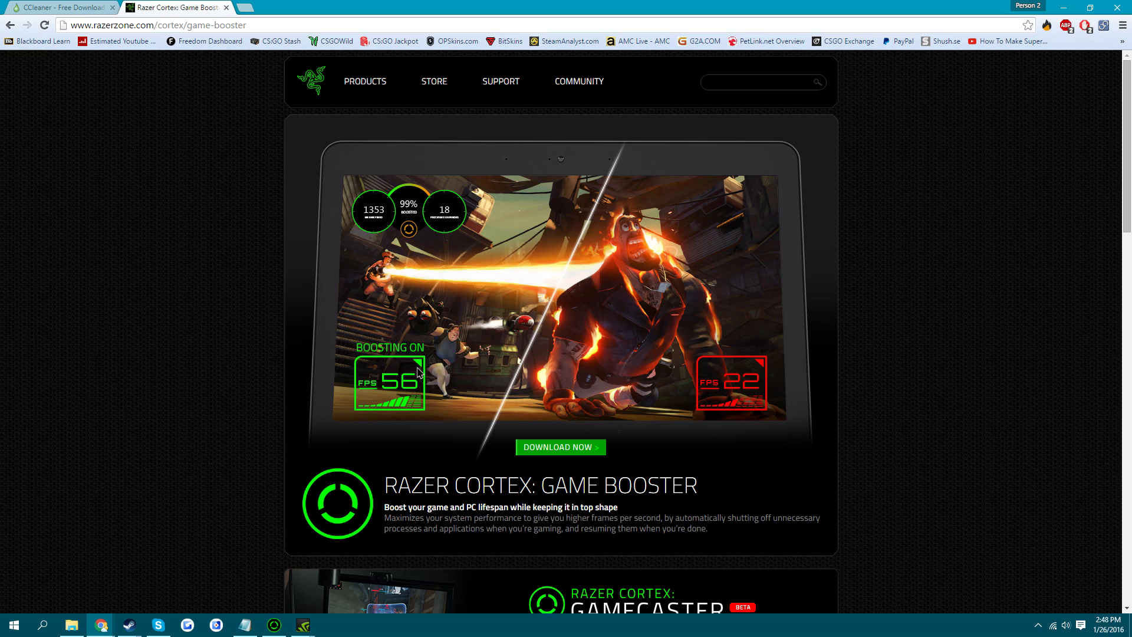
{"action": "mouse_move", "coordinate": [671, 289]}
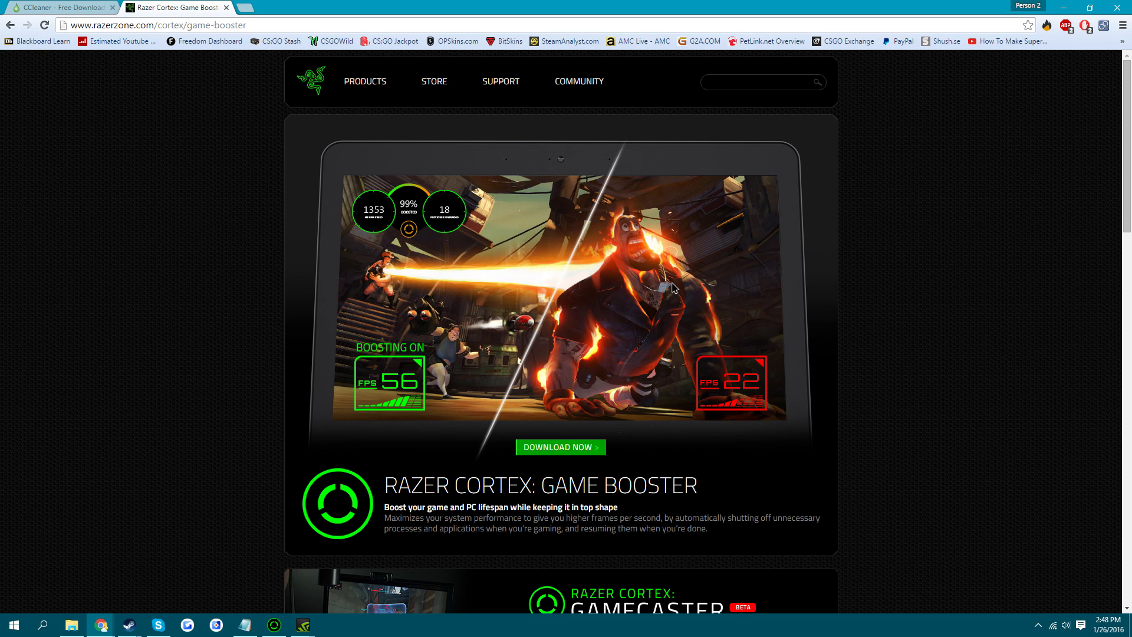
{"action": "mouse_move", "coordinate": [671, 287]}
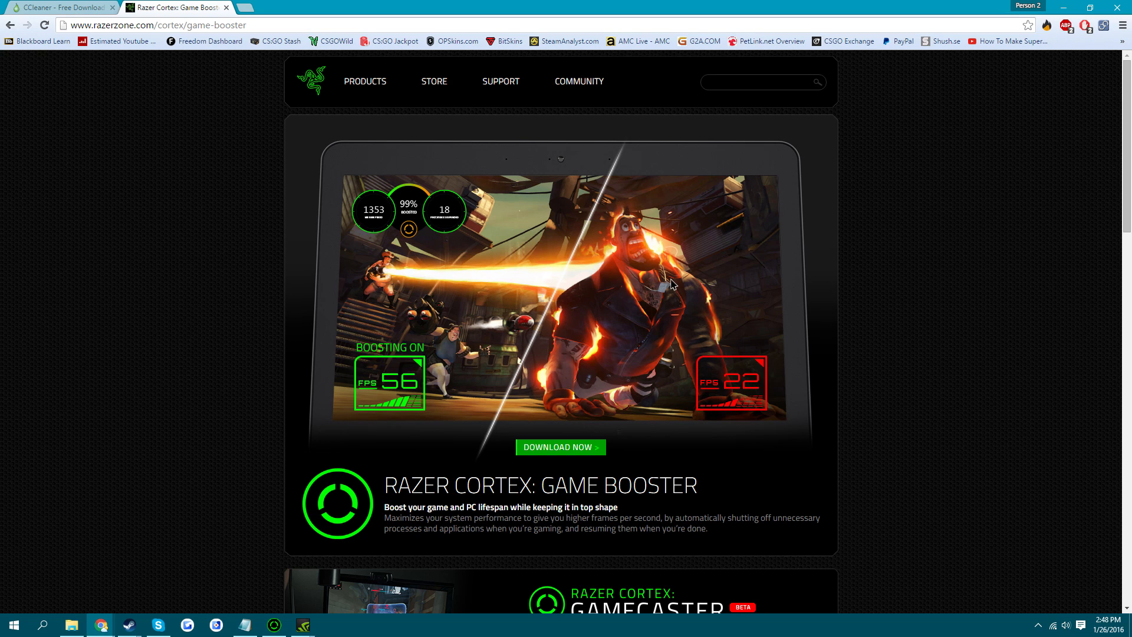
{"action": "mouse_move", "coordinate": [654, 292]}
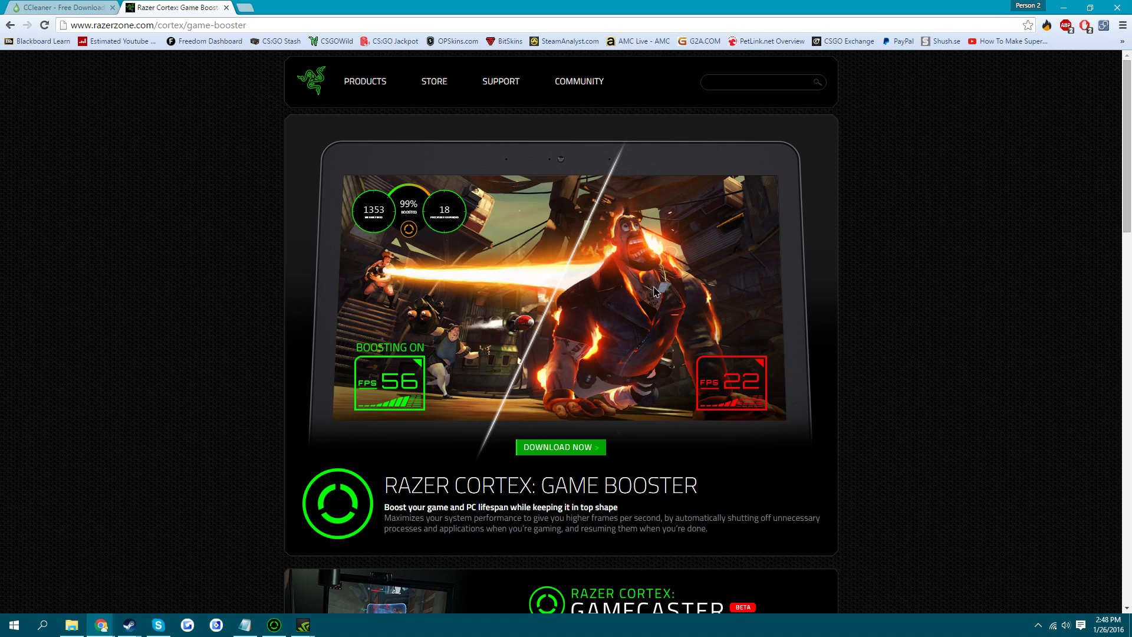
{"action": "mouse_move", "coordinate": [403, 532]}
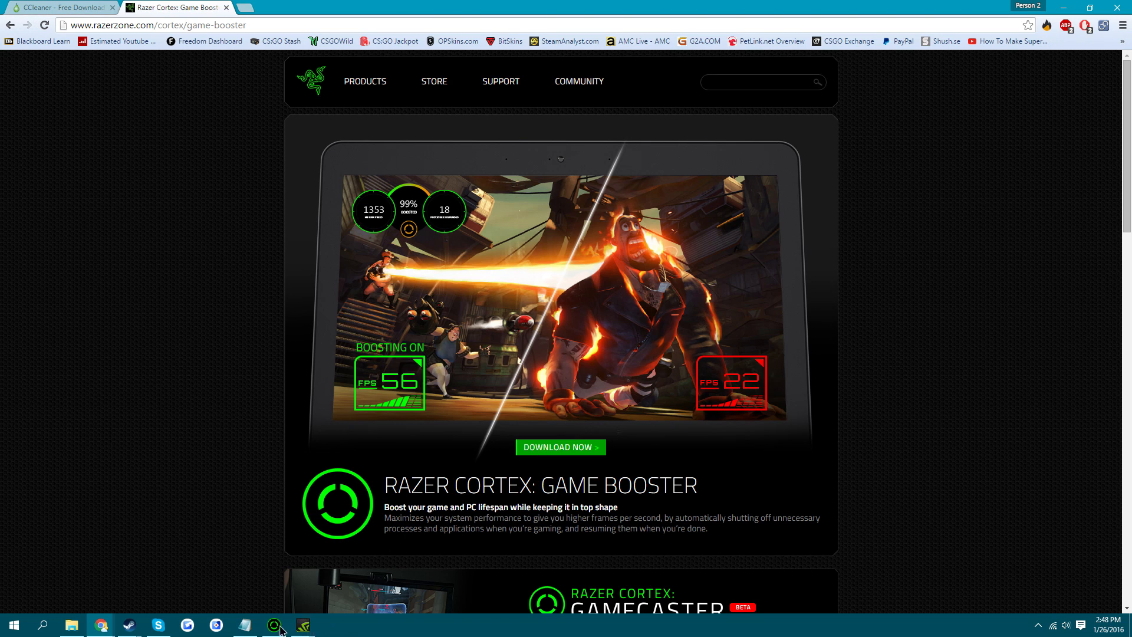
- In Razer Cortex, review the Games library and the Boost options showing 3 of 48 processes set to close
{"action": "left_click", "coordinate": [272, 625]}
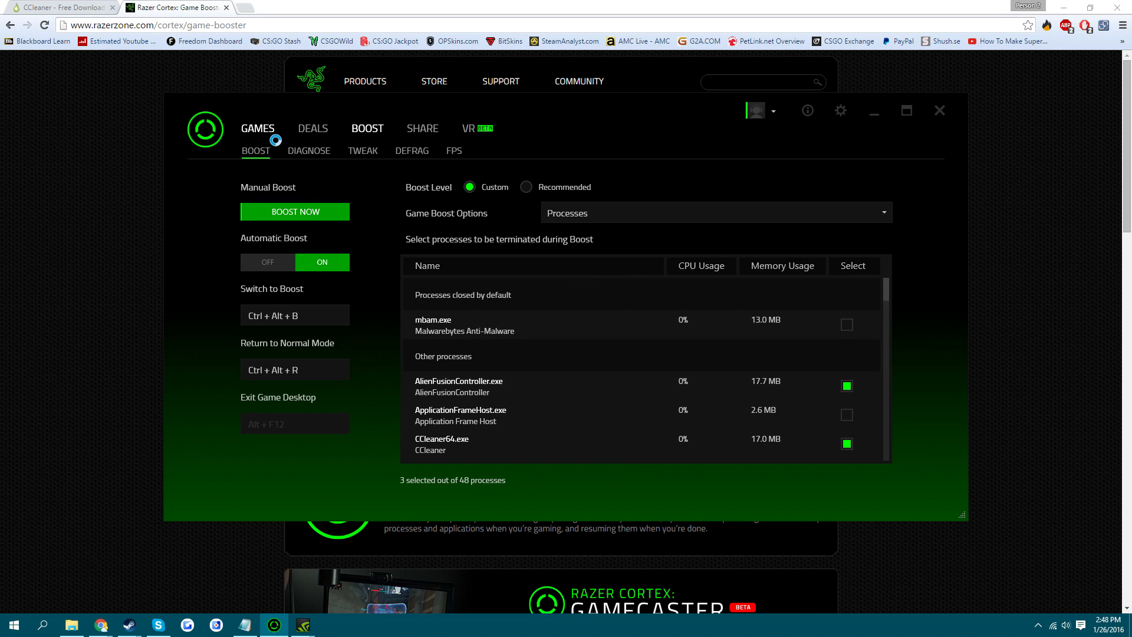
{"action": "left_click", "coordinate": [257, 127]}
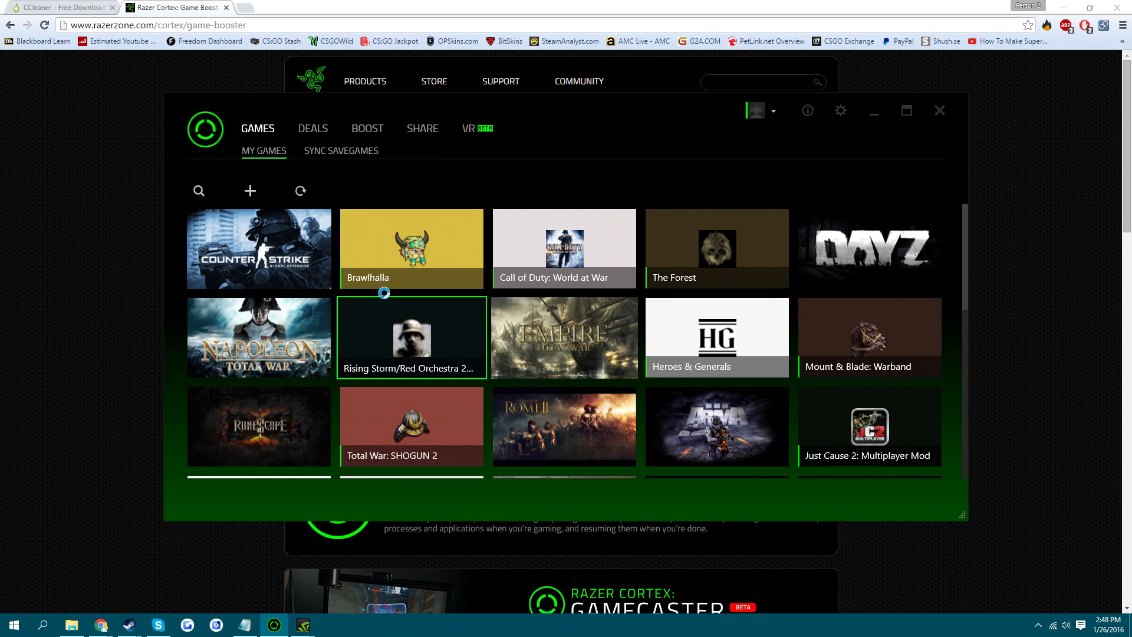
{"action": "left_click", "coordinate": [367, 127]}
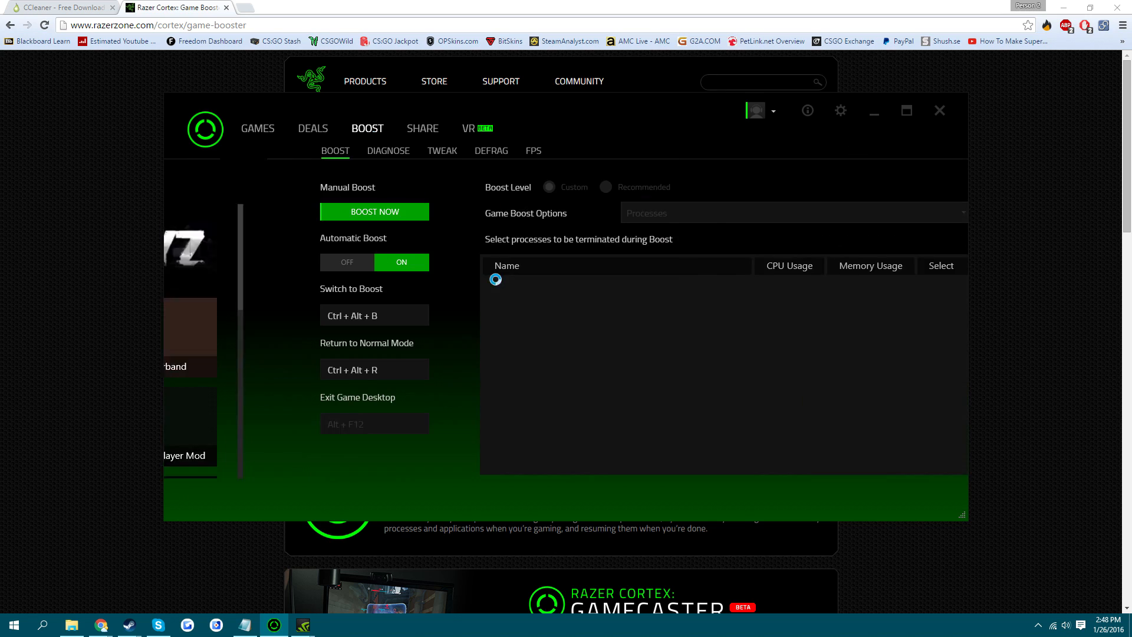
{"action": "left_click", "coordinate": [550, 188]}
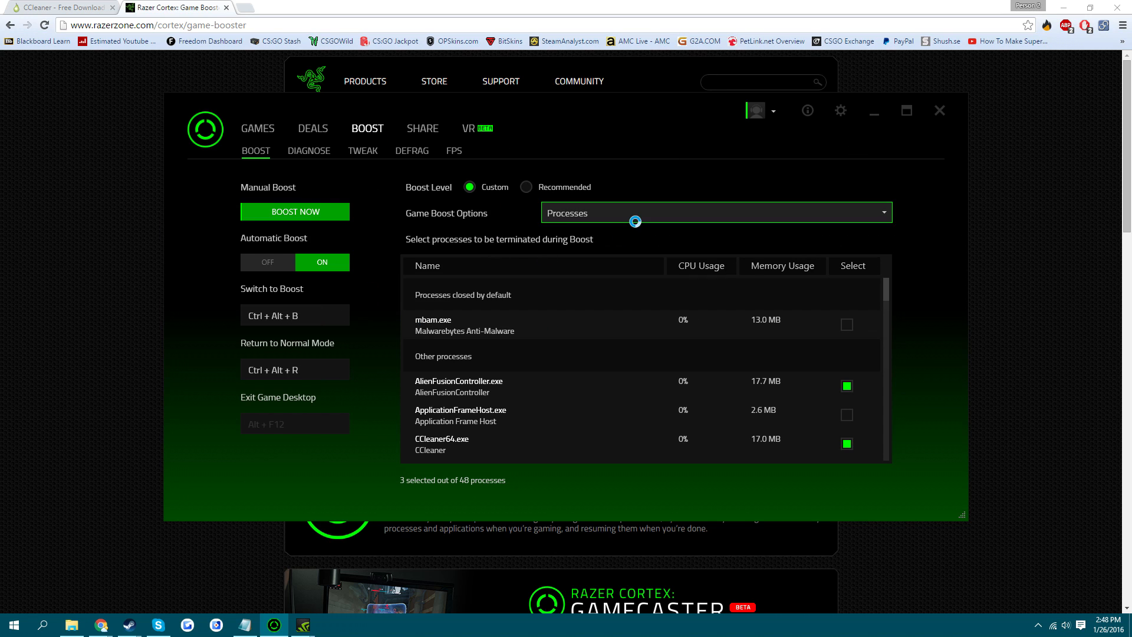
{"action": "scroll", "scroll_direction": "down", "scroll_amount": 3}
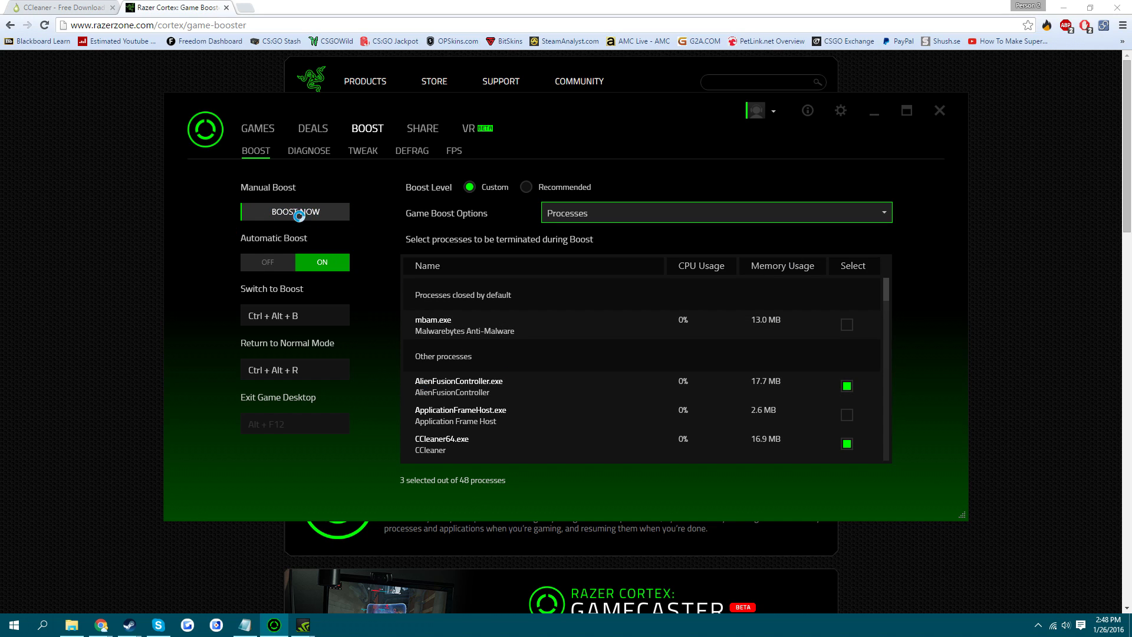
- Run a manual boost, view the FPS display settings, then close Razer Cortex
{"action": "left_click", "coordinate": [295, 211]}
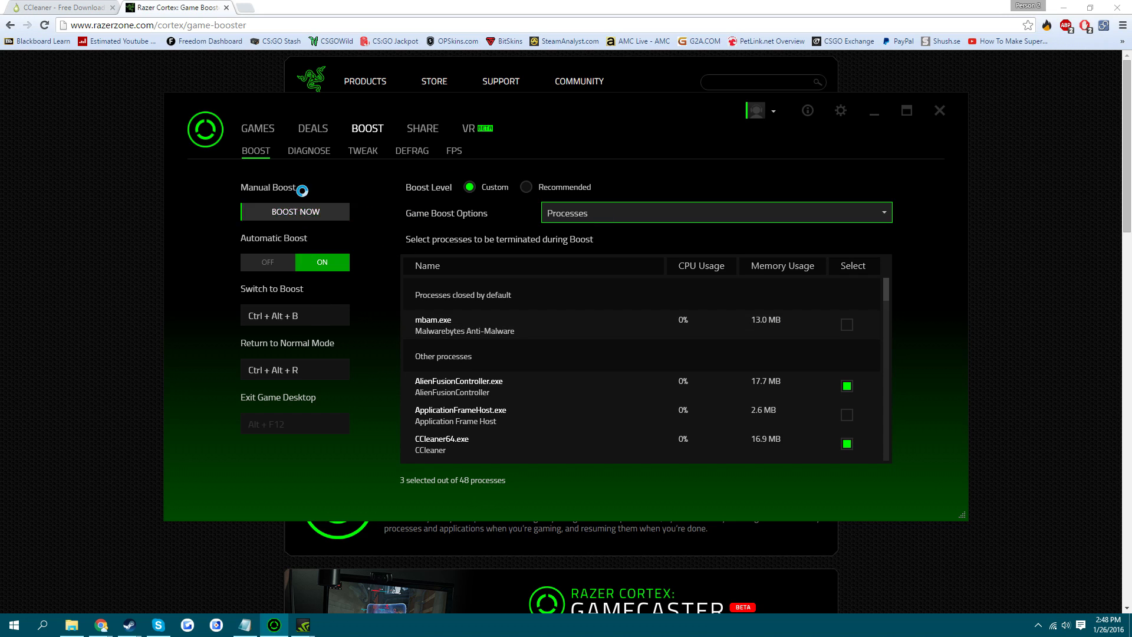
{"action": "scroll", "scroll_direction": "down", "scroll_amount": 3}
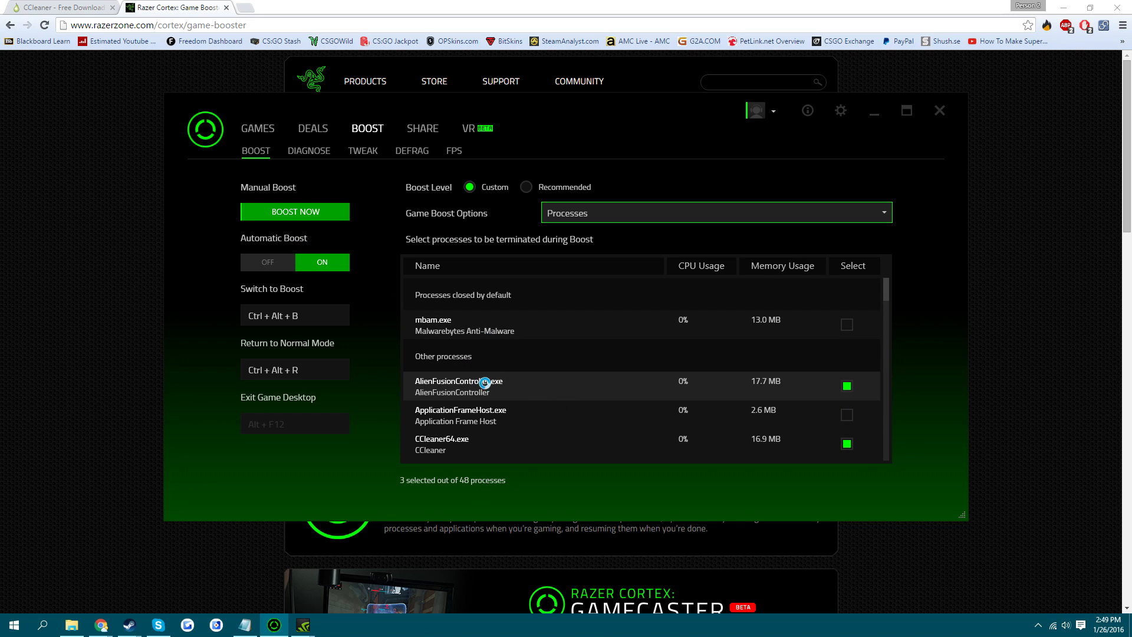
{"action": "mouse_move", "coordinate": [455, 160]}
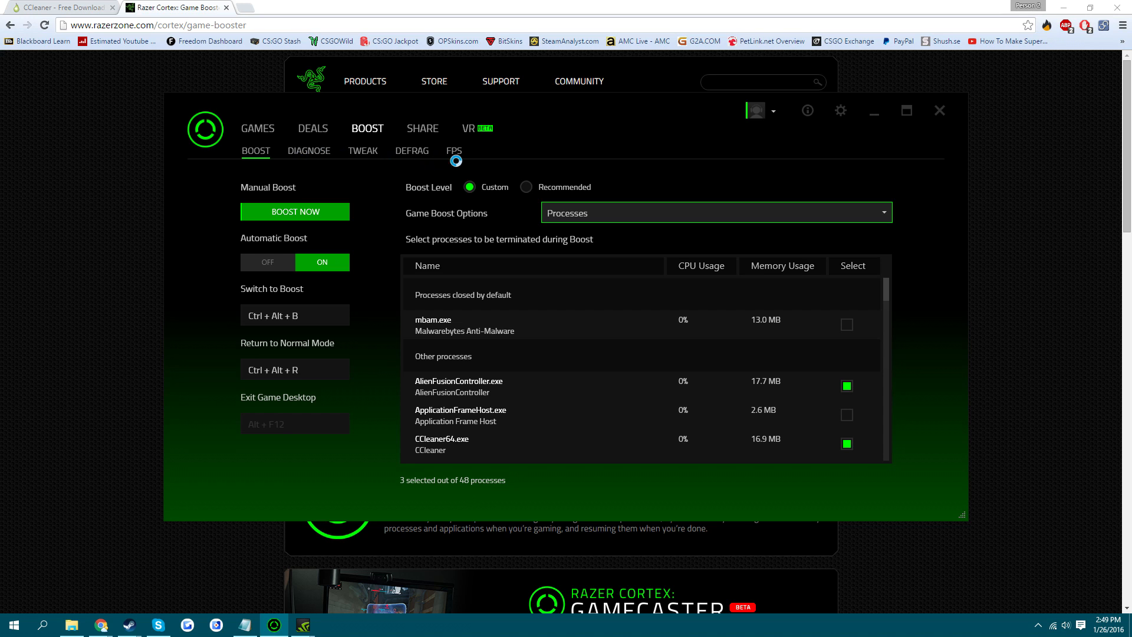
{"action": "left_click", "coordinate": [453, 149]}
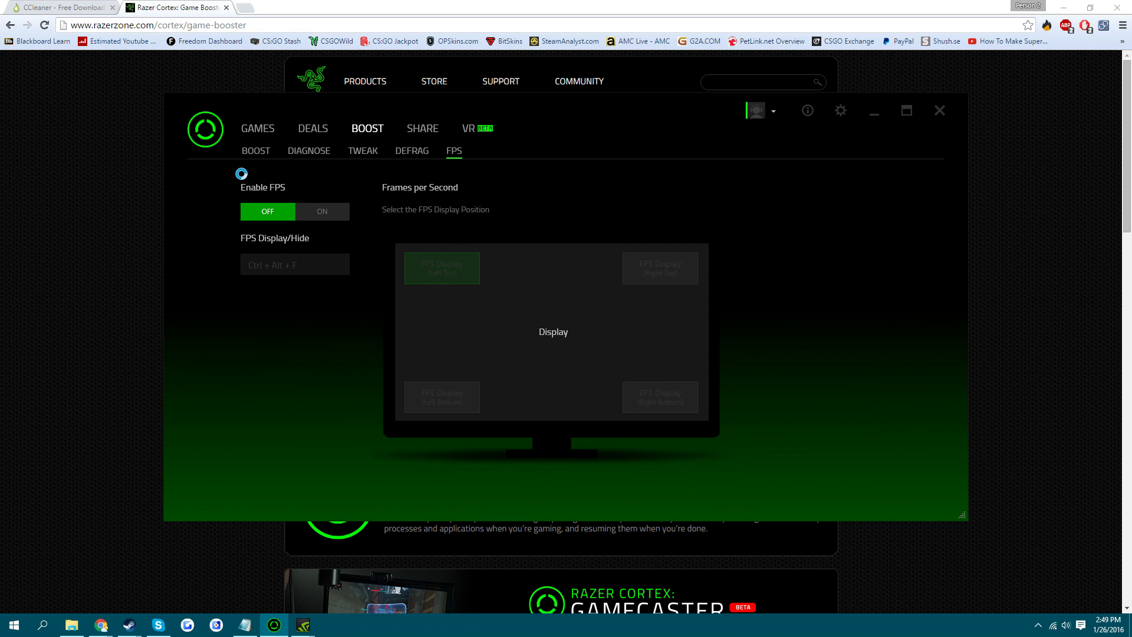
{"action": "left_click", "coordinate": [939, 111]}
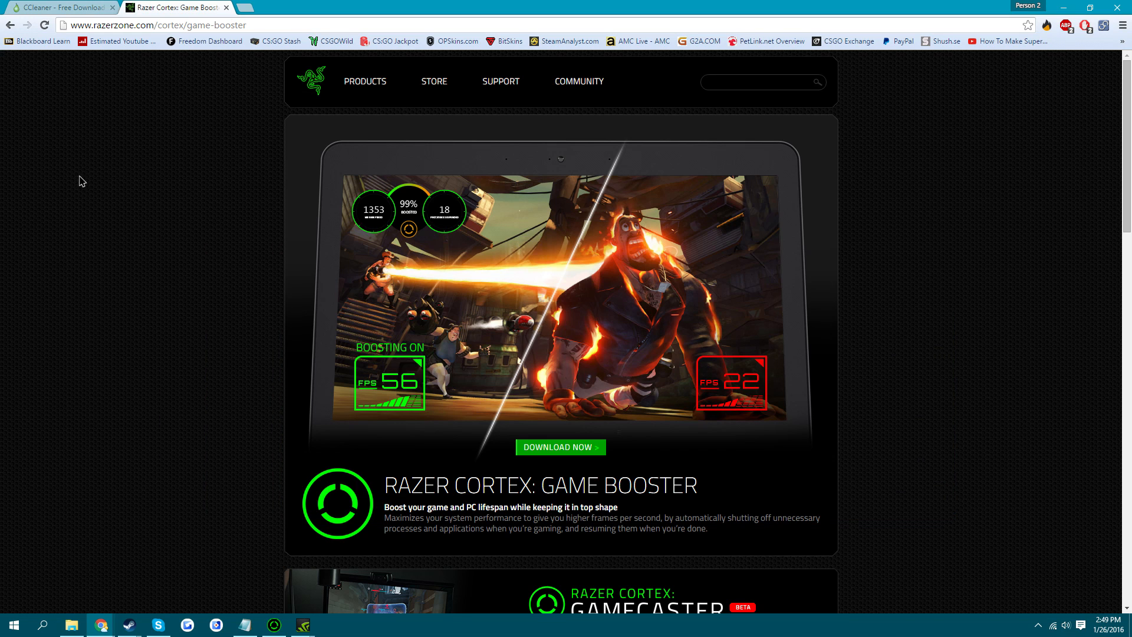
- Bring up the Command Lines.txt file listing -high -skipintro -novid -novideo
{"action": "left_click", "coordinate": [244, 624]}
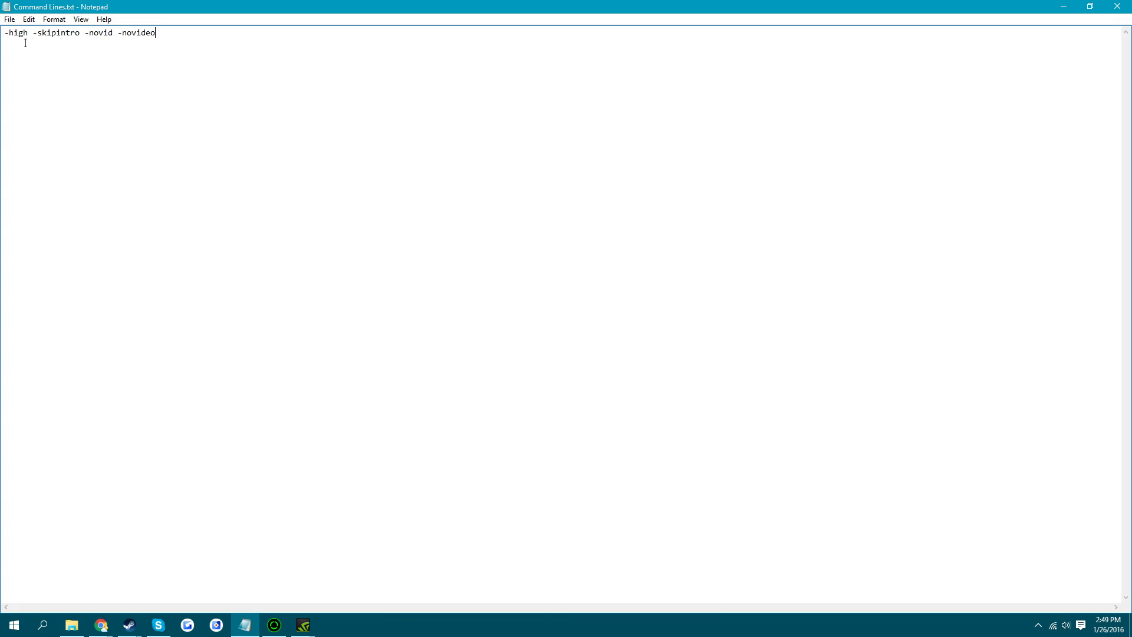
{"action": "mouse_move", "coordinate": [236, 210]}
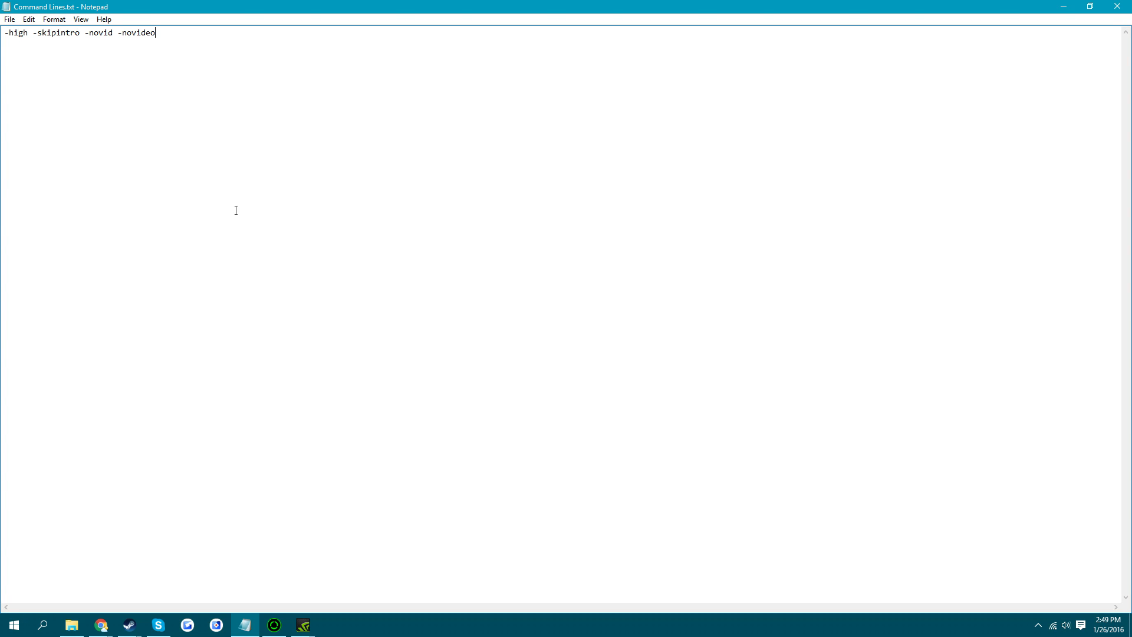
{"action": "right_click", "coordinate": [467, 625]}
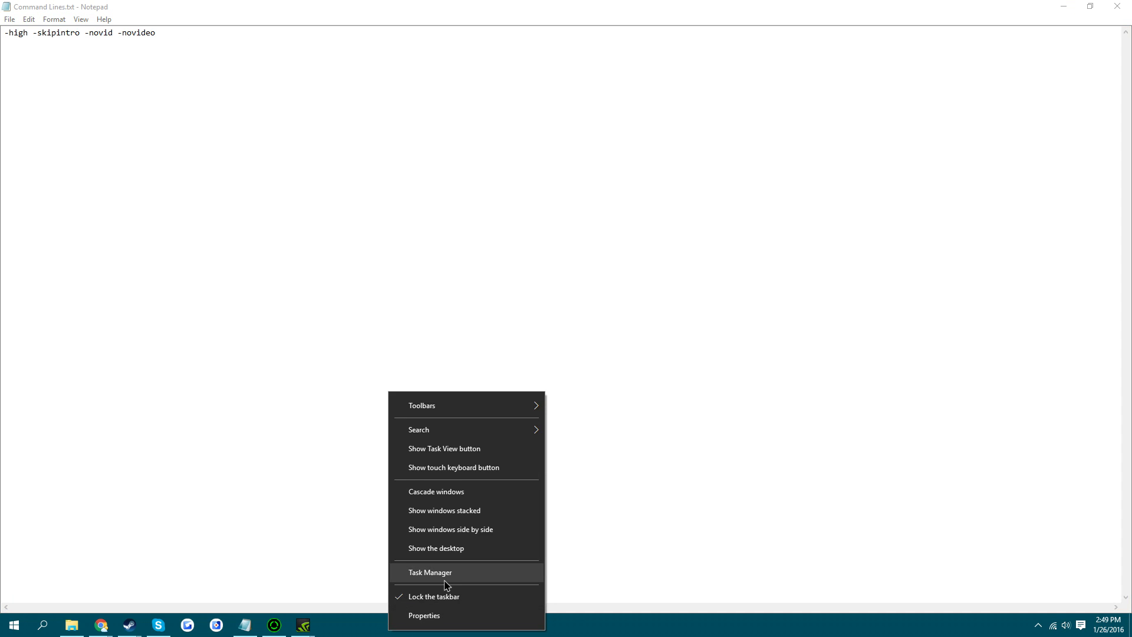
{"action": "left_click", "coordinate": [430, 572]}
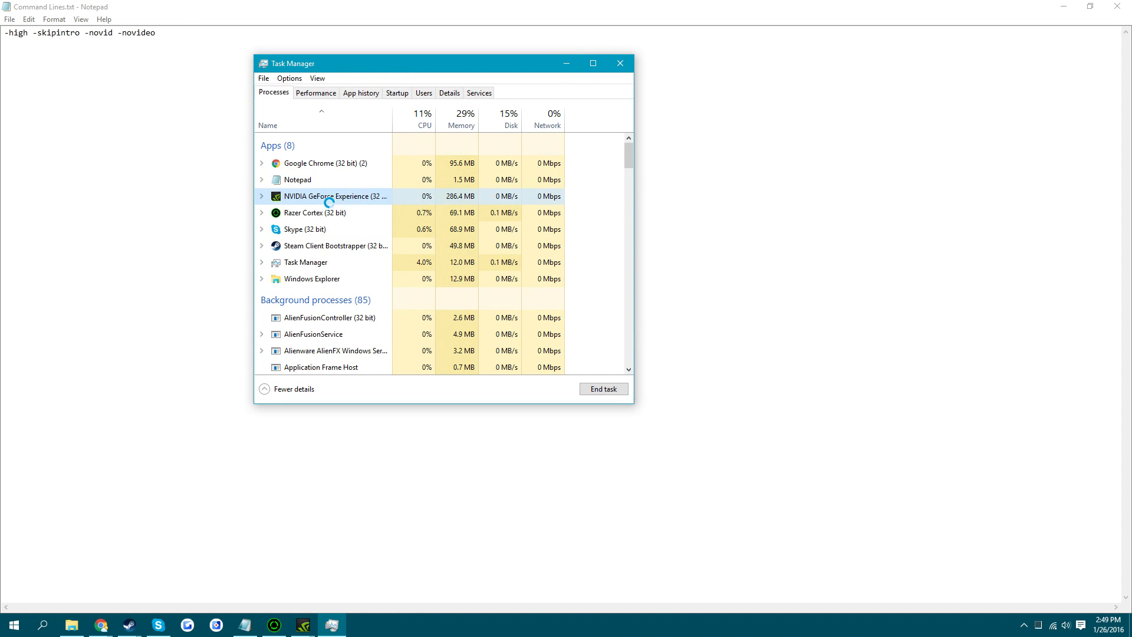
{"action": "right_click", "coordinate": [333, 195]}
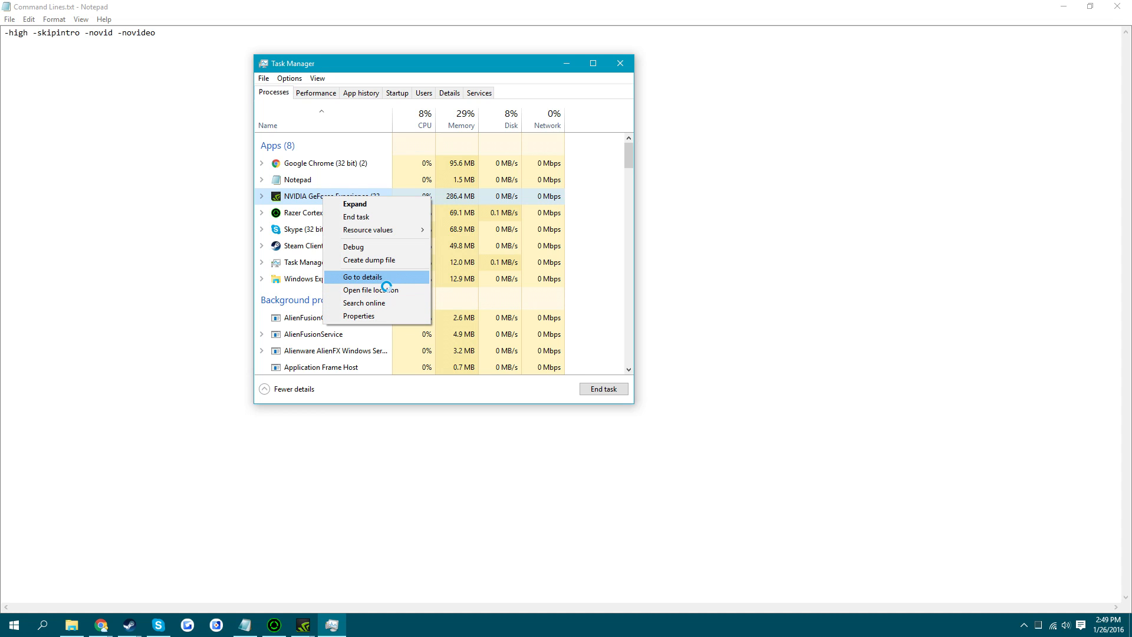
{"action": "left_click", "coordinate": [362, 276]}
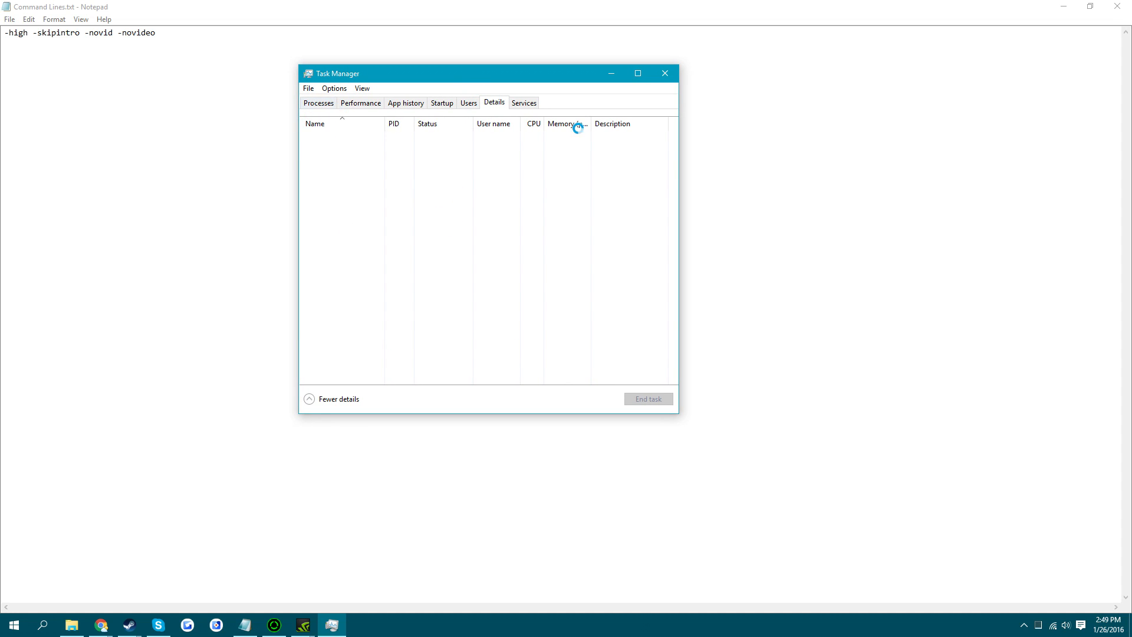
{"action": "right_click", "coordinate": [339, 372]}
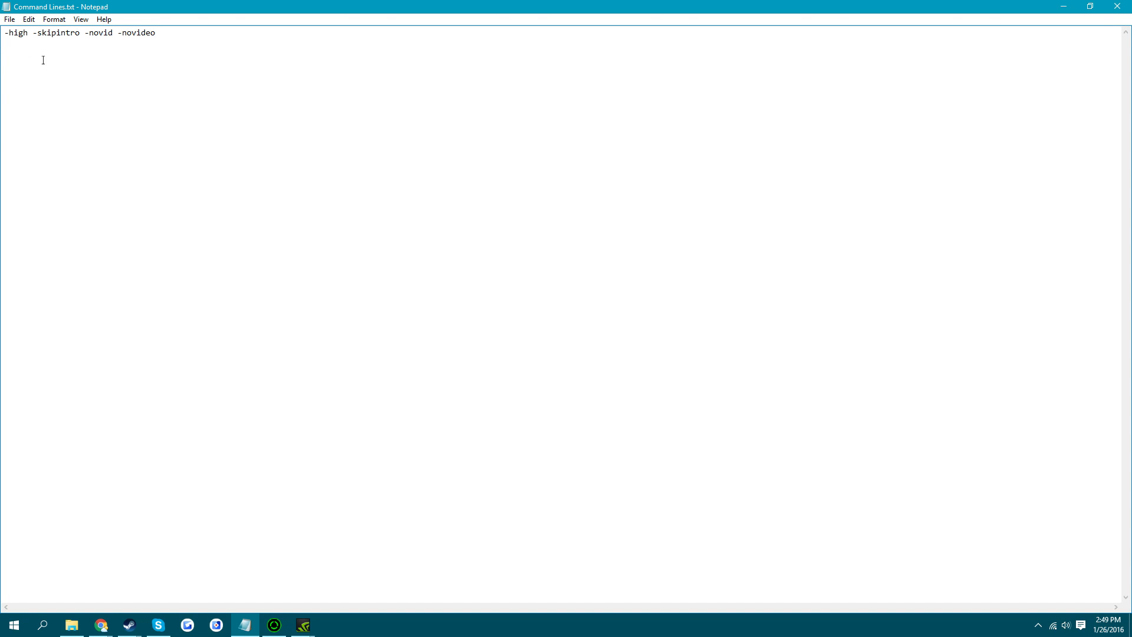
{"action": "mouse_move", "coordinate": [48, 47]}
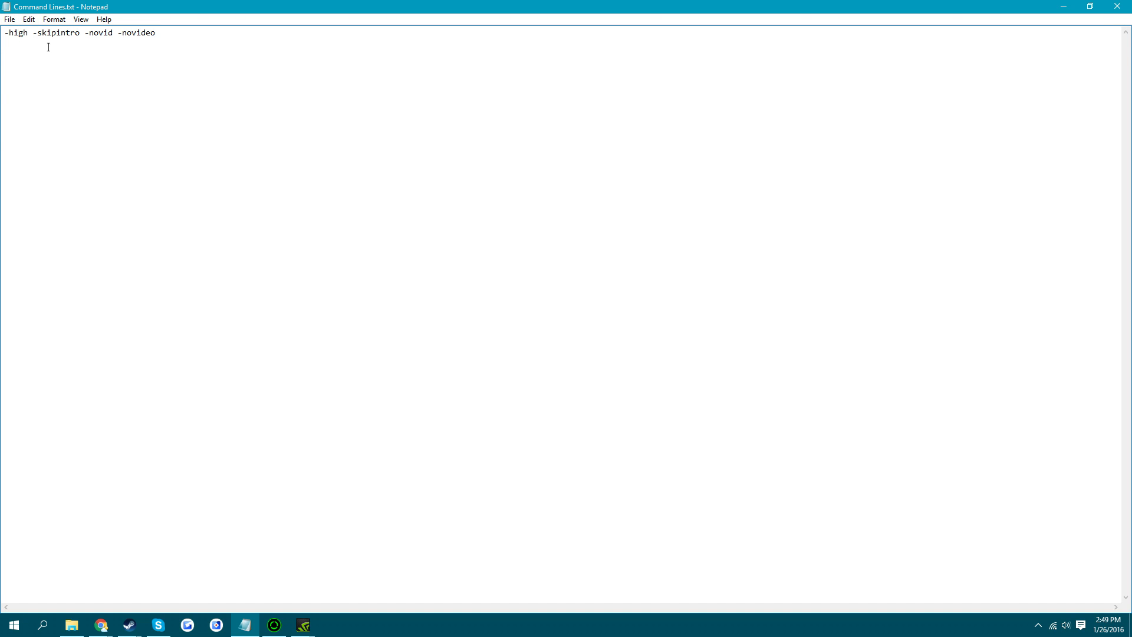
{"action": "mouse_move", "coordinate": [166, 44]}
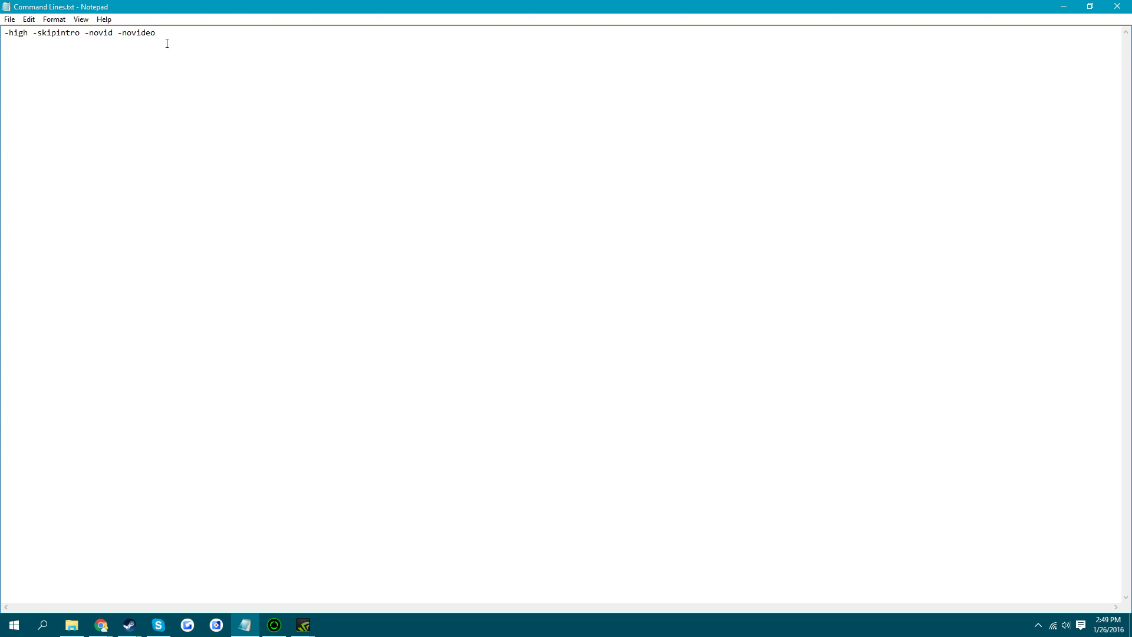
{"action": "mouse_move", "coordinate": [223, 59]}
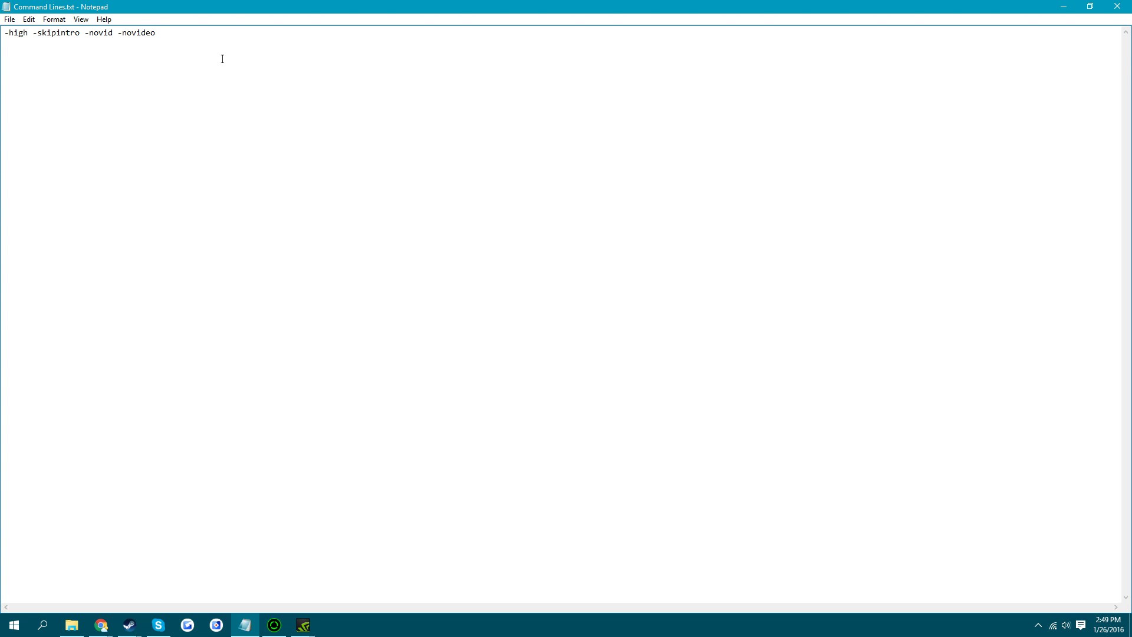
{"action": "mouse_move", "coordinate": [196, 69]}
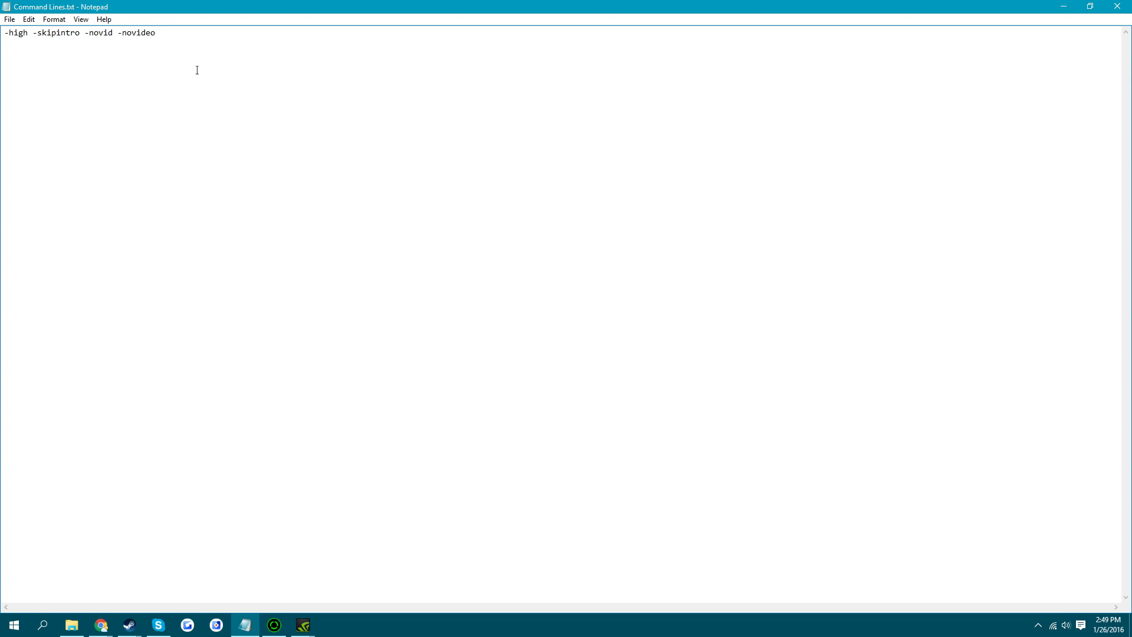
- Bring up the Steam game library
{"action": "left_click", "coordinate": [129, 624]}
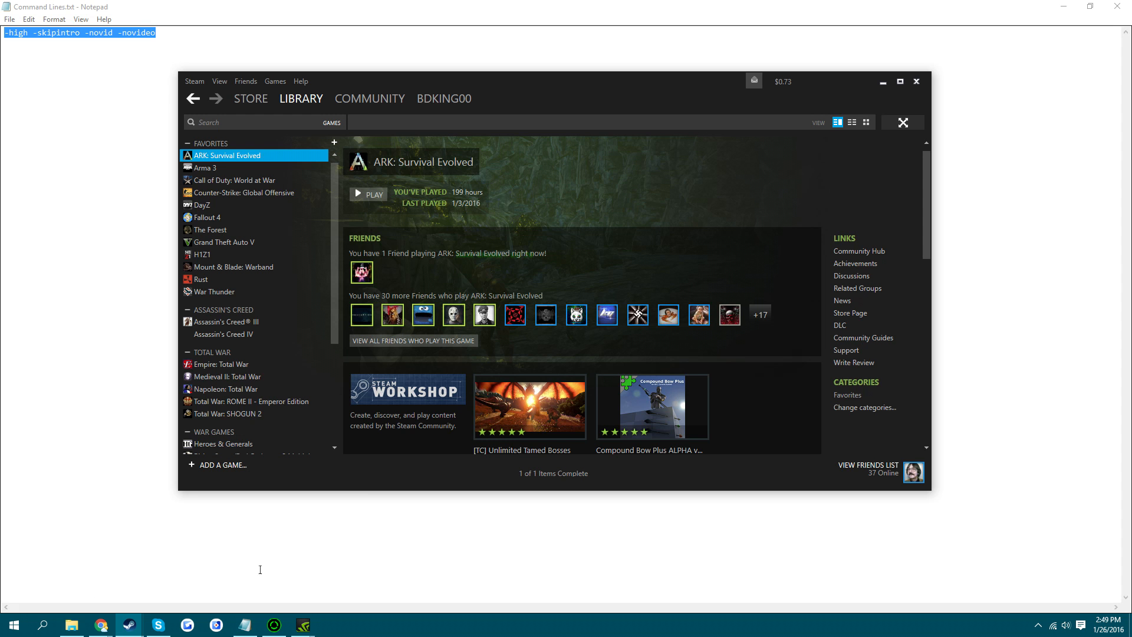
- Set CS:GO launch options including -CpuCount=4 -maxmem=16000 -maxvram=2048 -exThreads=4 and close Properties
{"action": "right_click", "coordinate": [243, 192]}
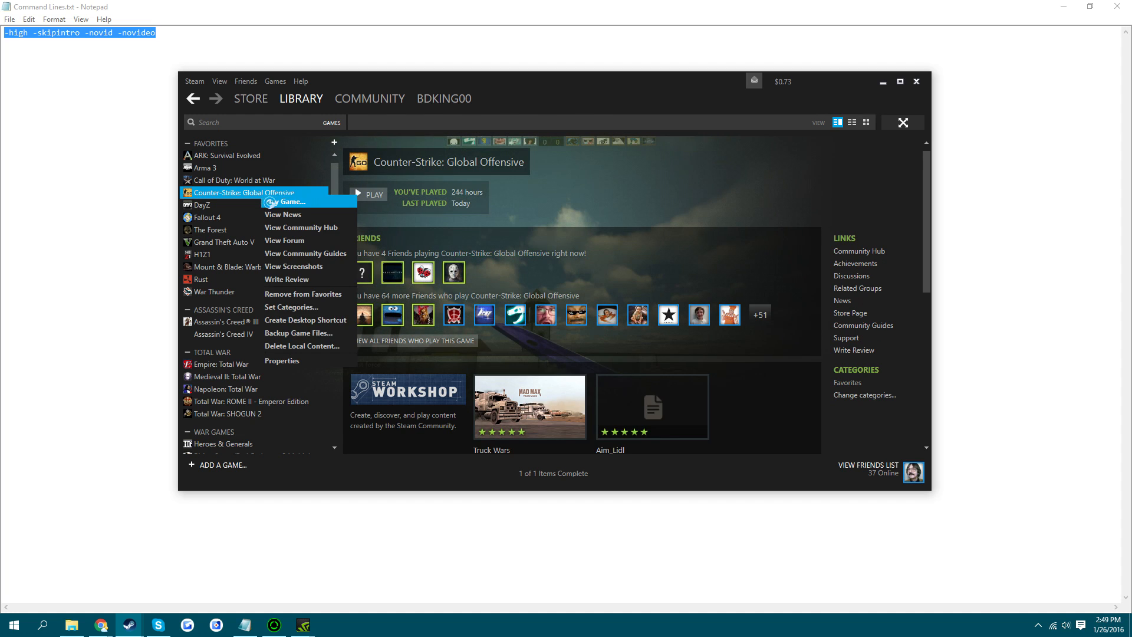
{"action": "left_click", "coordinate": [281, 361]}
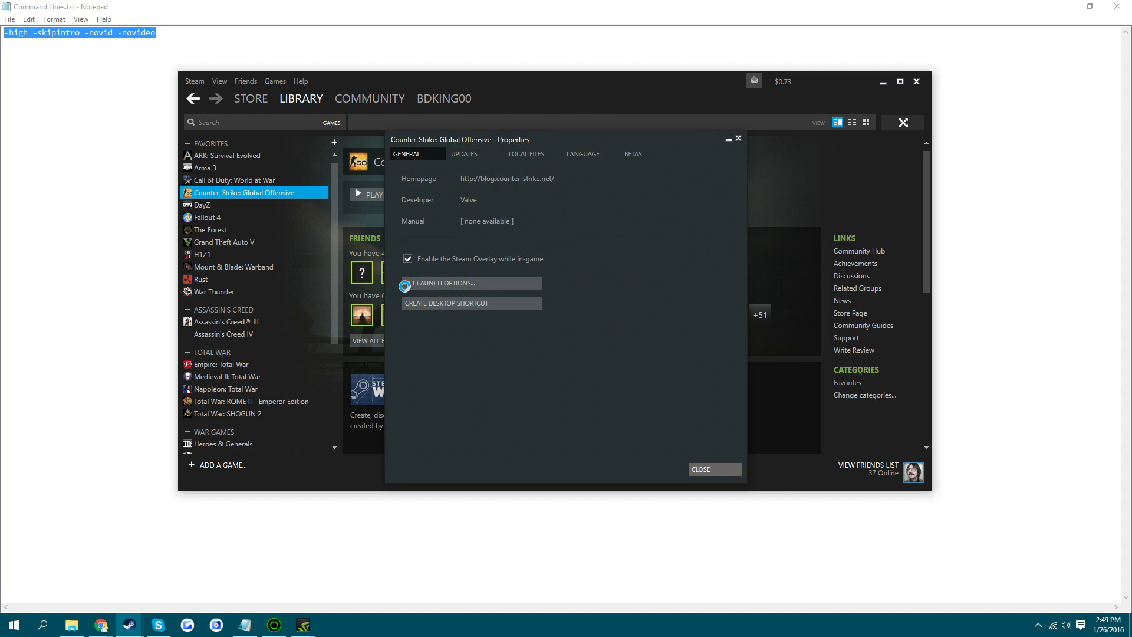
{"action": "left_click", "coordinate": [441, 283]}
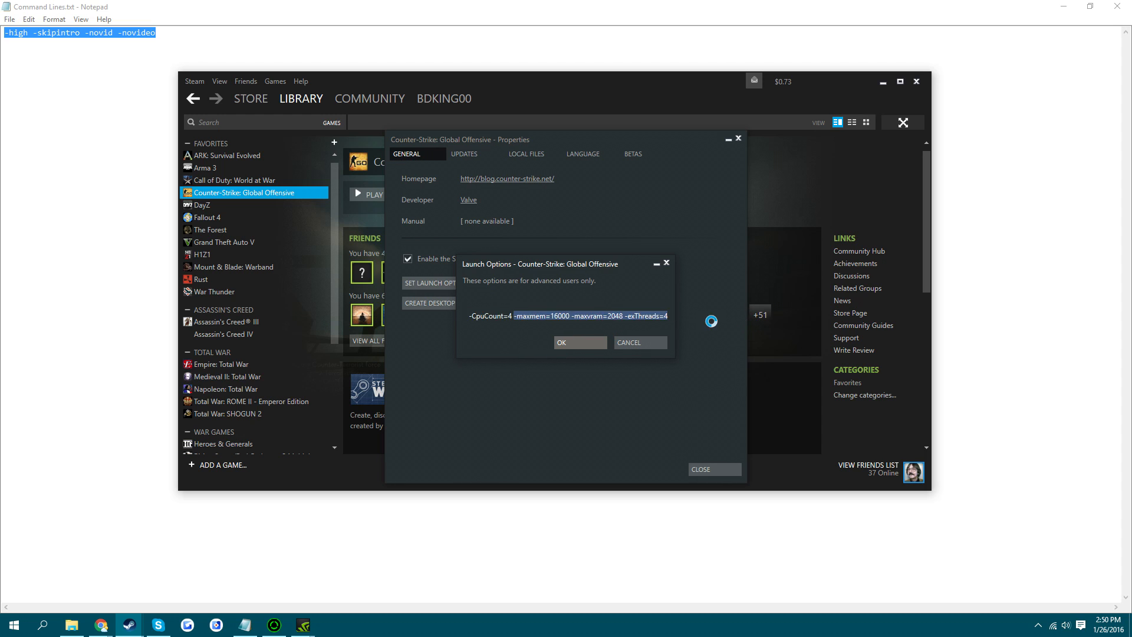
{"action": "left_click", "coordinate": [580, 342]}
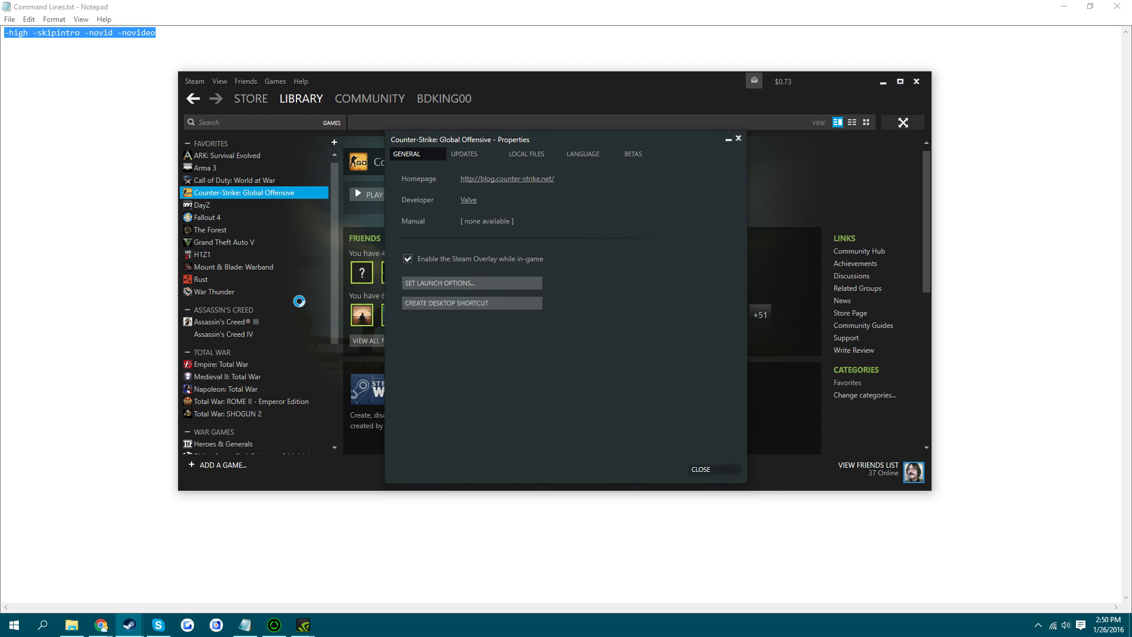
{"action": "left_click", "coordinate": [699, 468]}
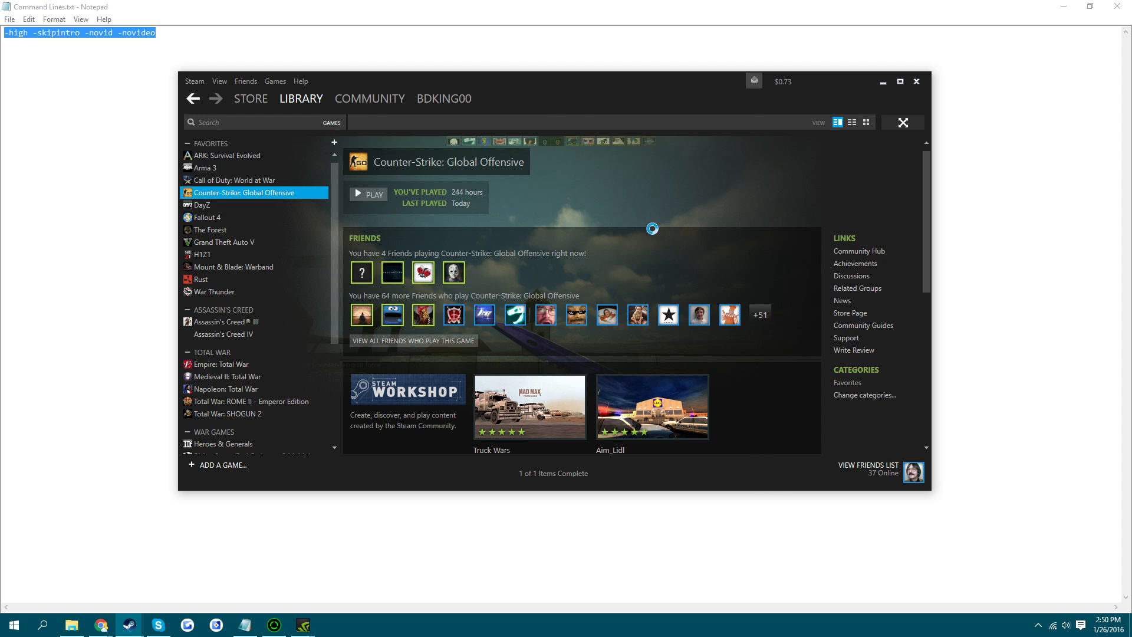
{"action": "mouse_move", "coordinate": [1047, 164]}
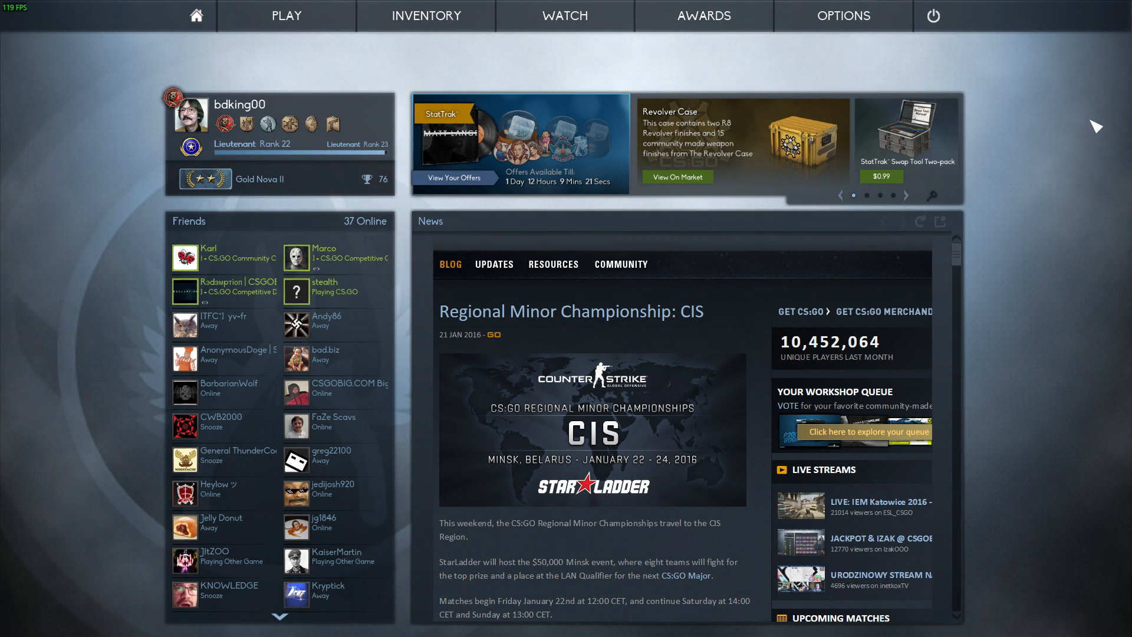
- Bring up the CS:GO developer console at the main menu
{"action": "key", "text": "`"}
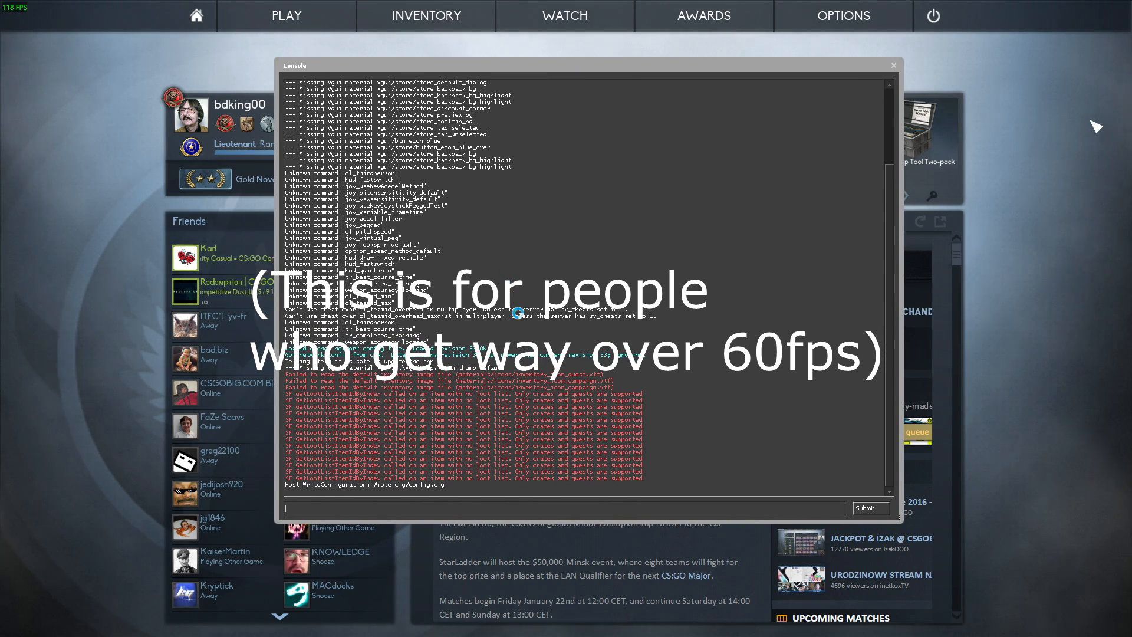
{"action": "mouse_move", "coordinate": [628, 346]}
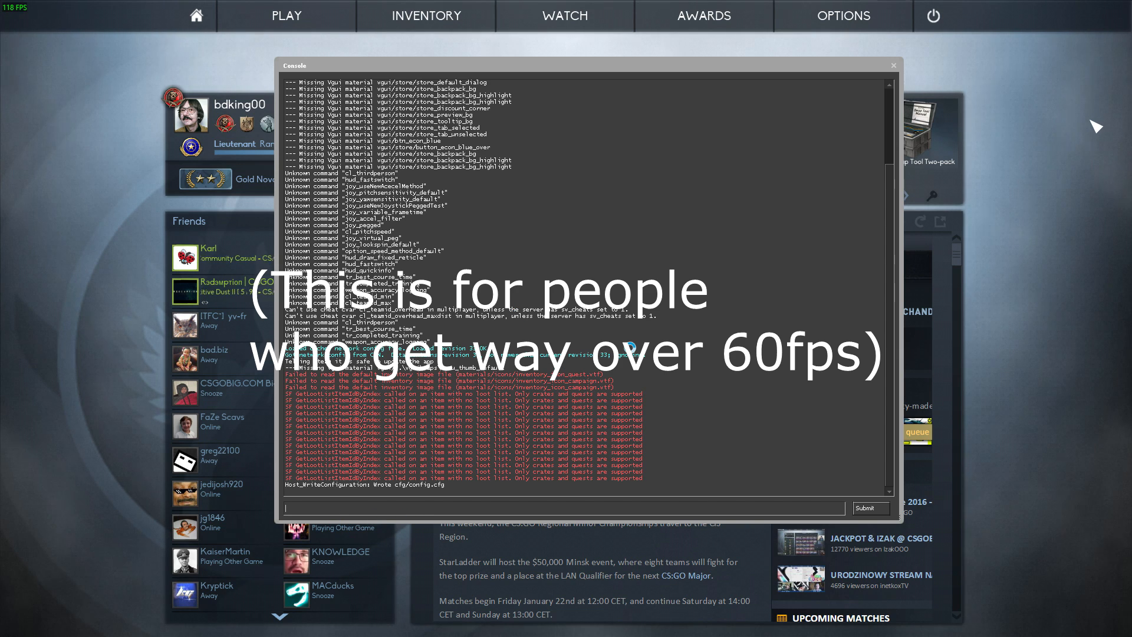
- Enter fps_max 60 in the console and close it, leaving the counter at 60 FPS
{"action": "type", "text": "fps"}
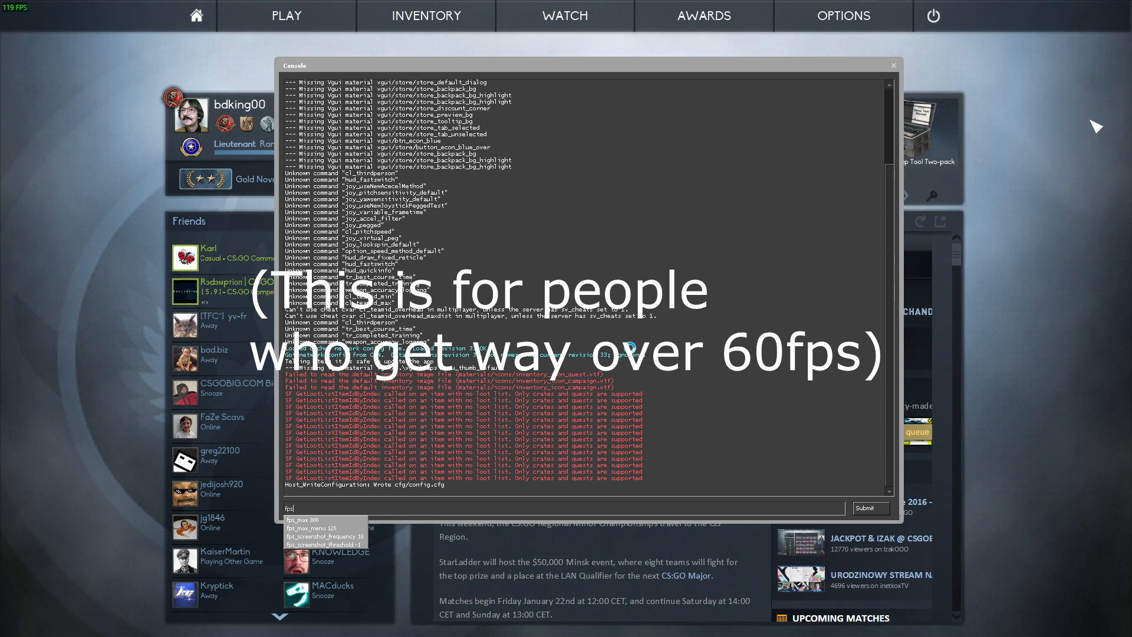
{"action": "type", "text": "fps_max 60"}
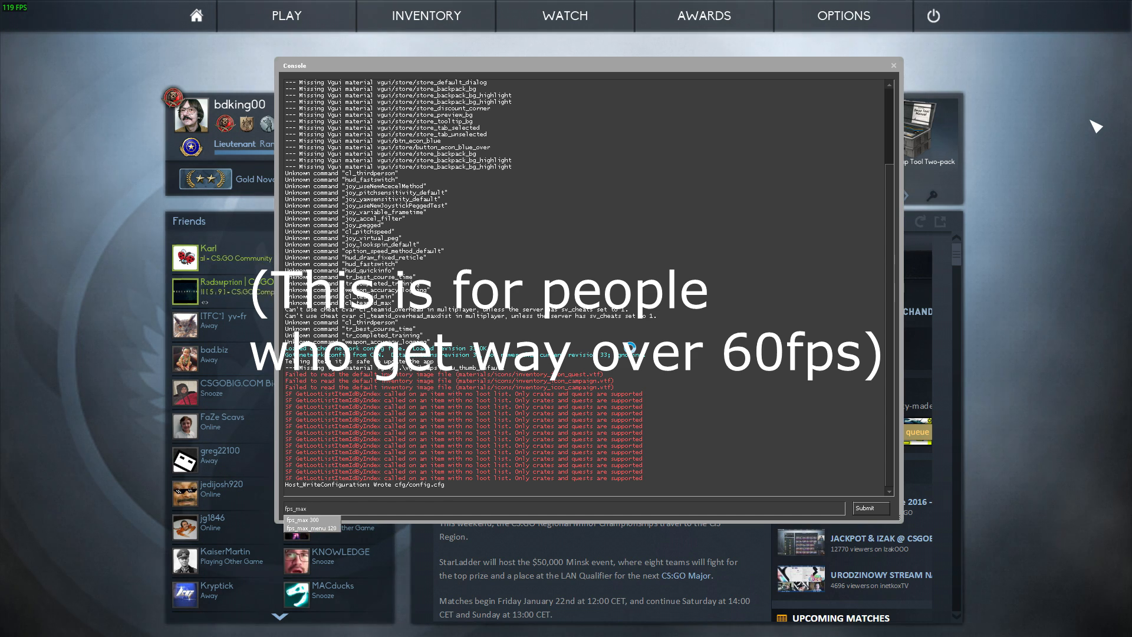
{"action": "type", "text": "60"}
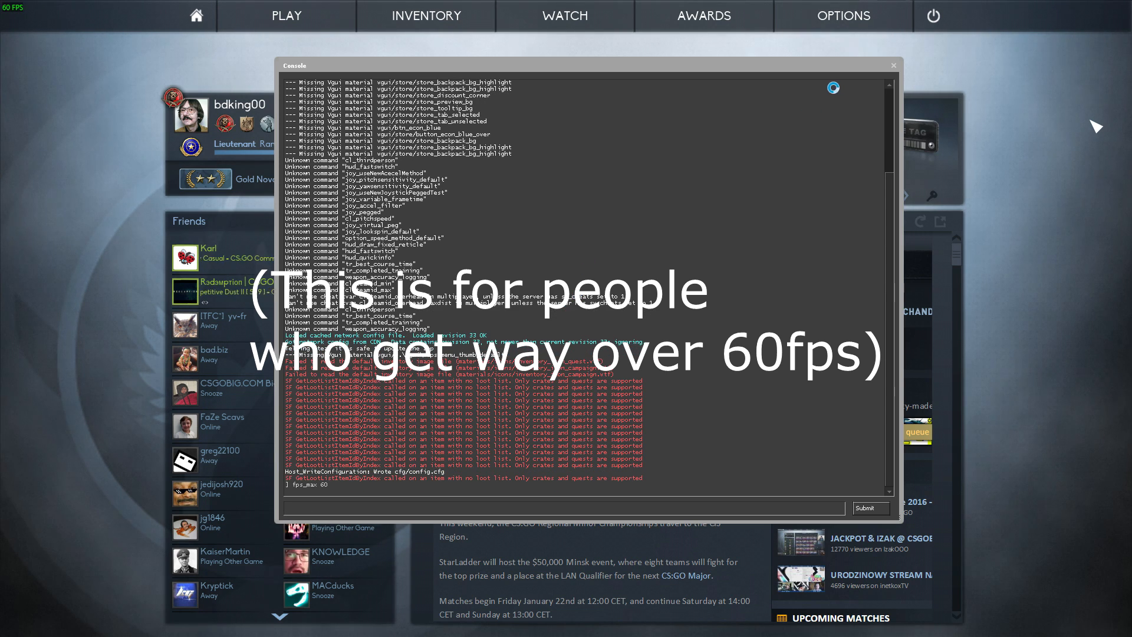
{"action": "left_click", "coordinate": [892, 65]}
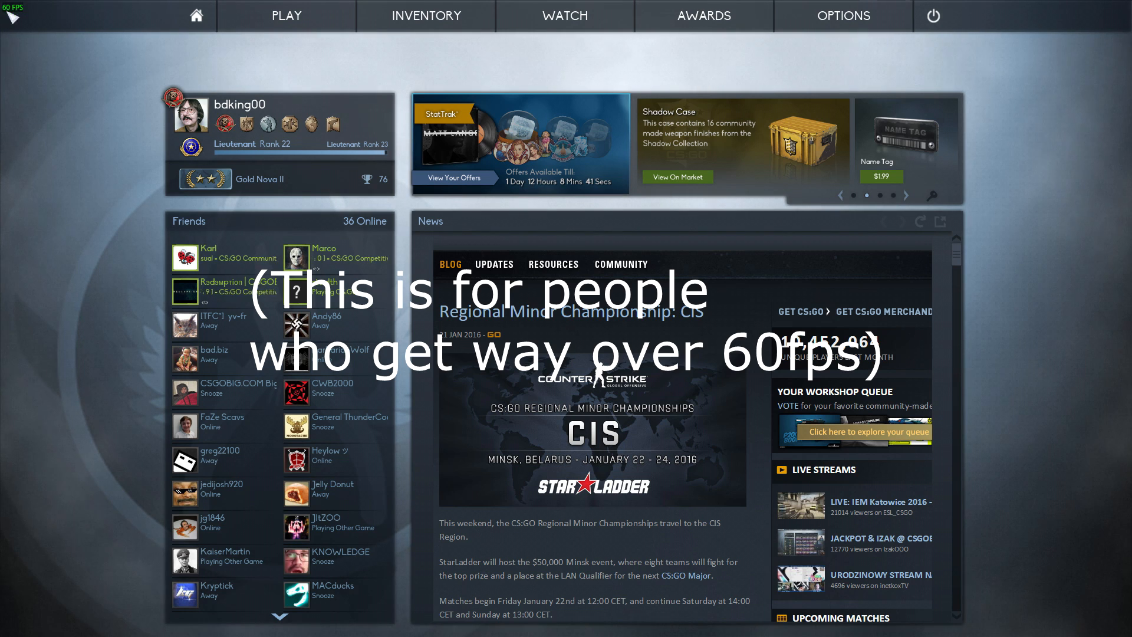
- Go to Options > Video Settings to reach Multicore Rendering (Disabled)
{"action": "left_click", "coordinate": [842, 16]}
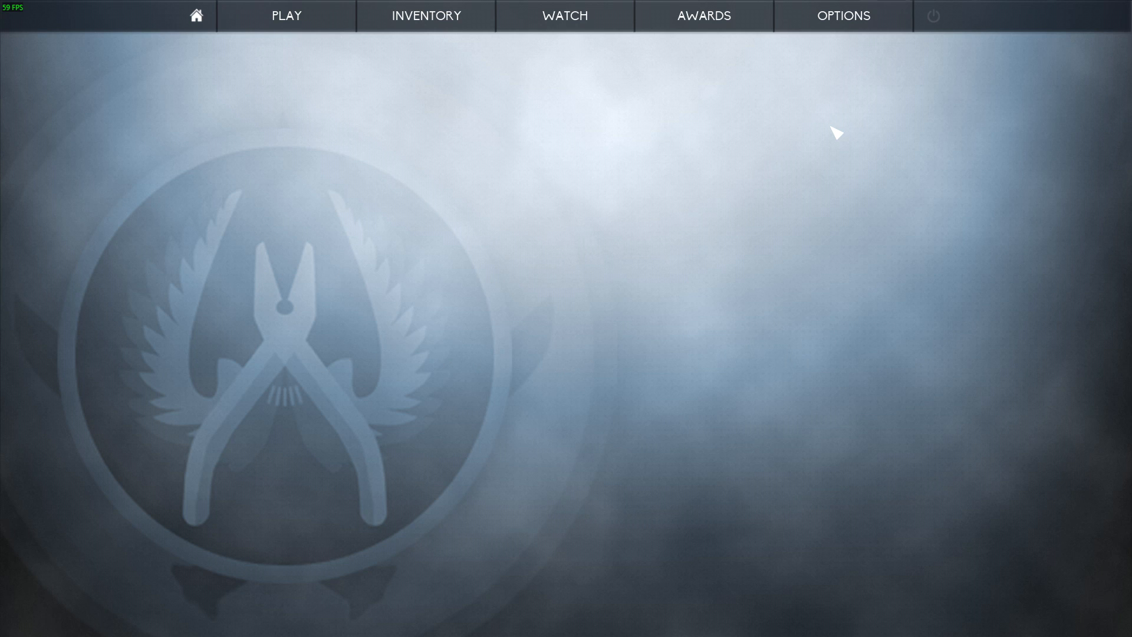
{"action": "left_click", "coordinate": [843, 15]}
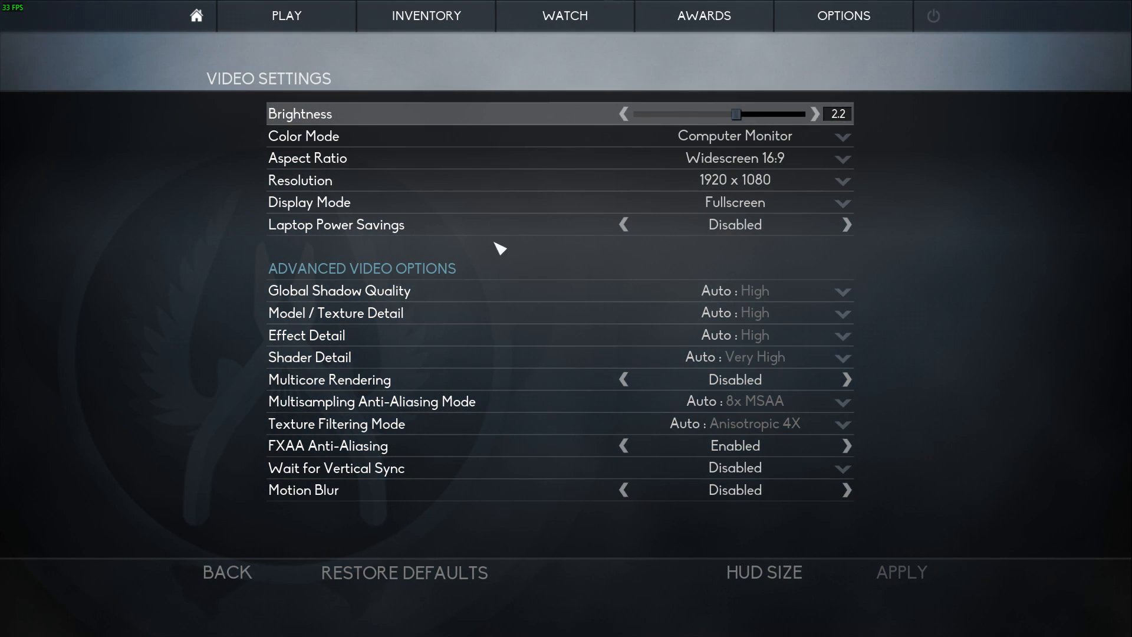
{"action": "mouse_move", "coordinate": [1047, 282]}
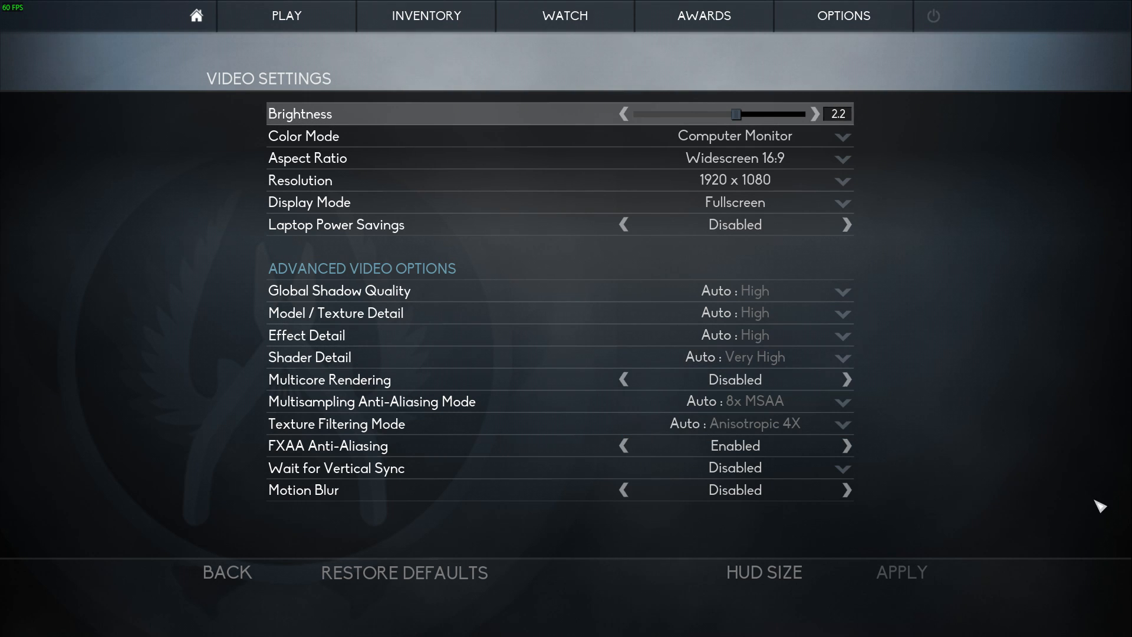
{"action": "mouse_move", "coordinate": [721, 390]}
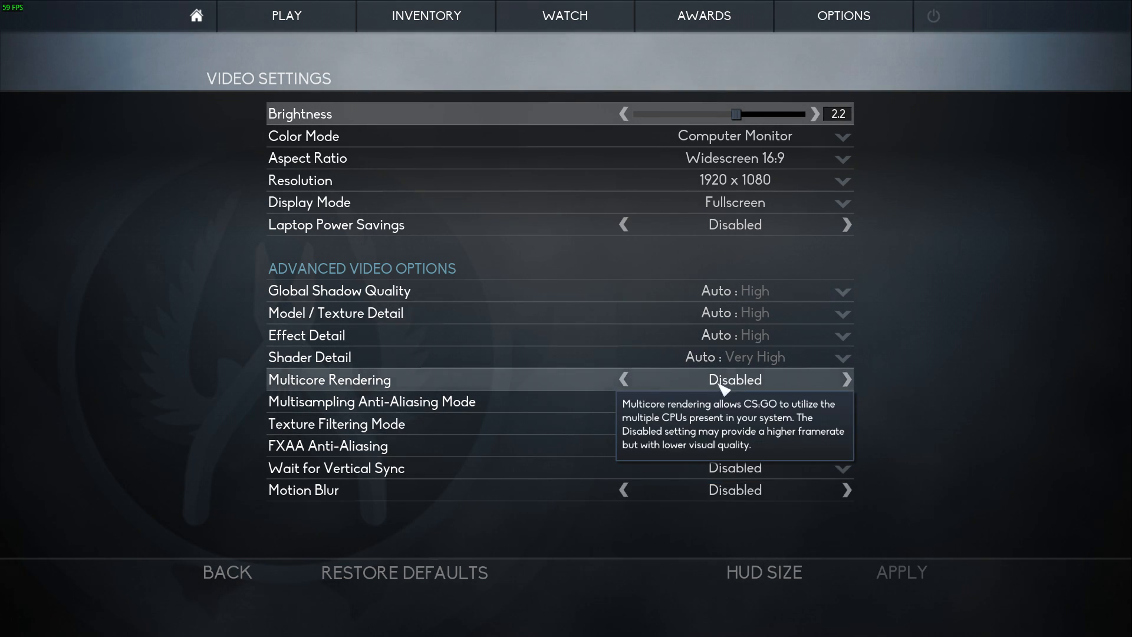
{"action": "mouse_move", "coordinate": [453, 386]}
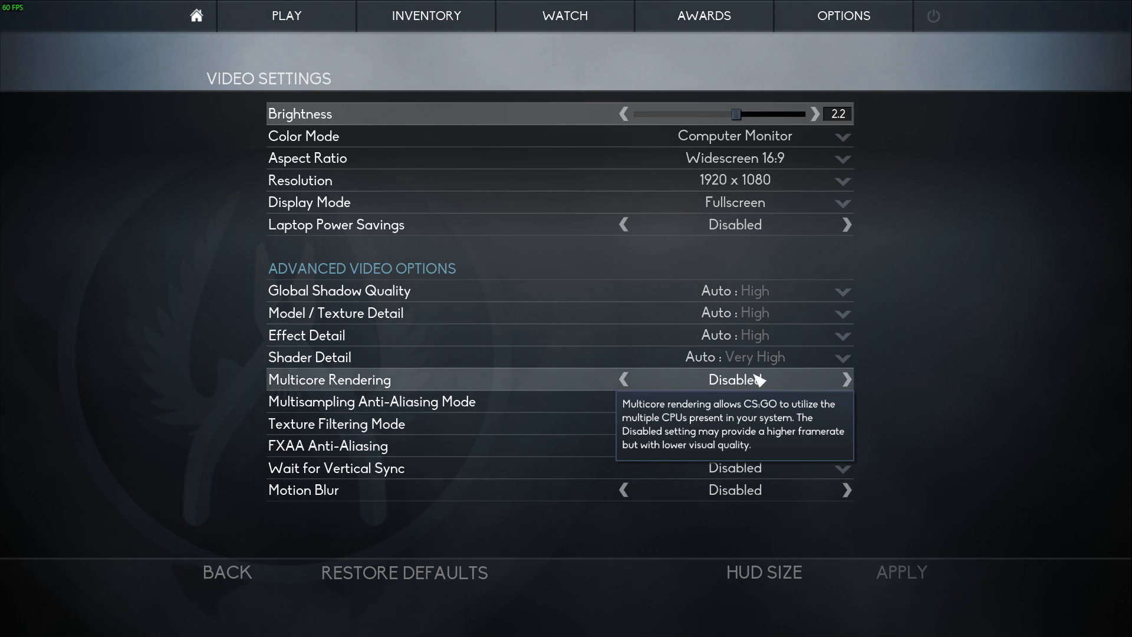
{"action": "mouse_move", "coordinate": [789, 390]}
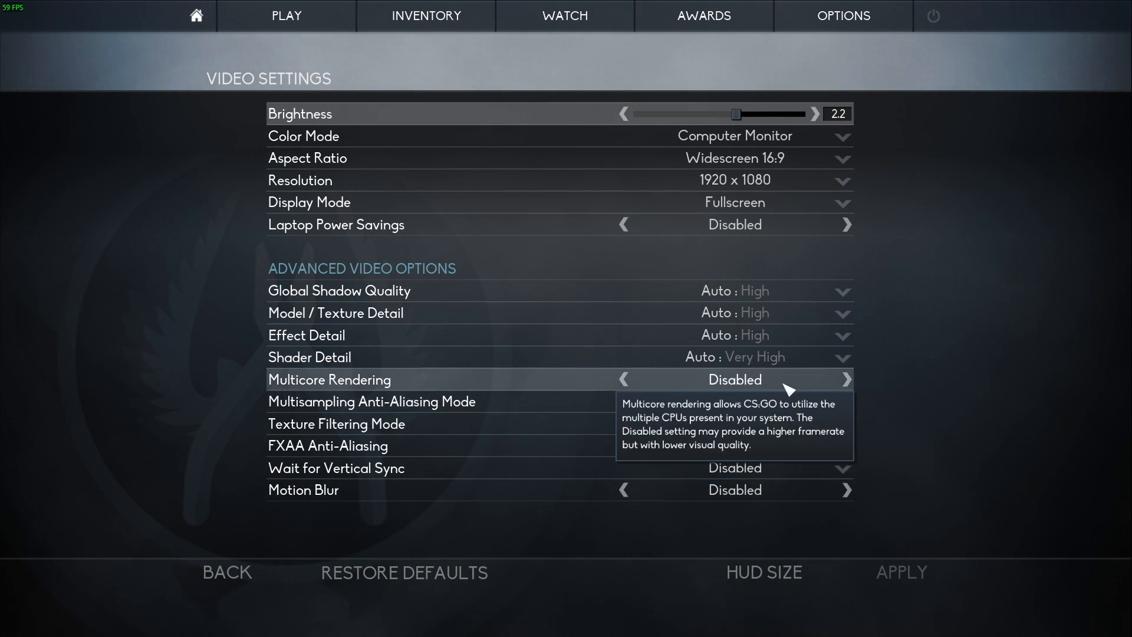